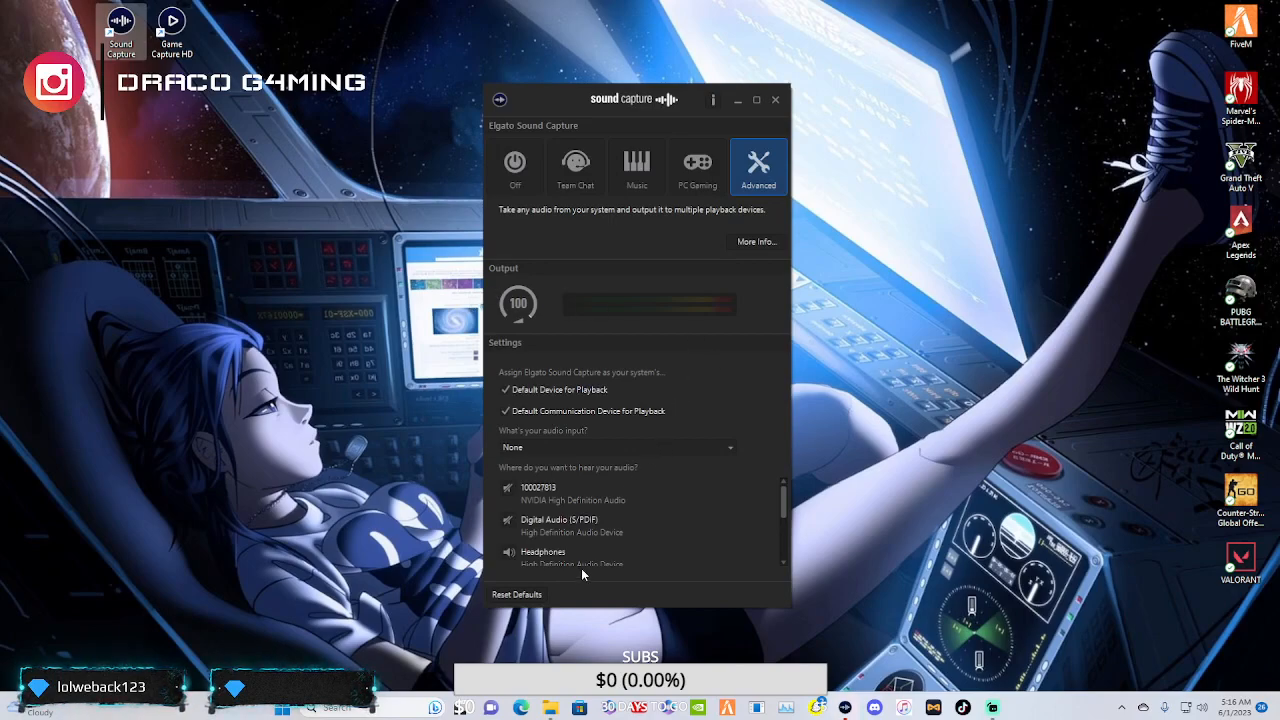
- Scroll through the 'Where do you want to hear your audio?' playback device list
scroll("down", 3)
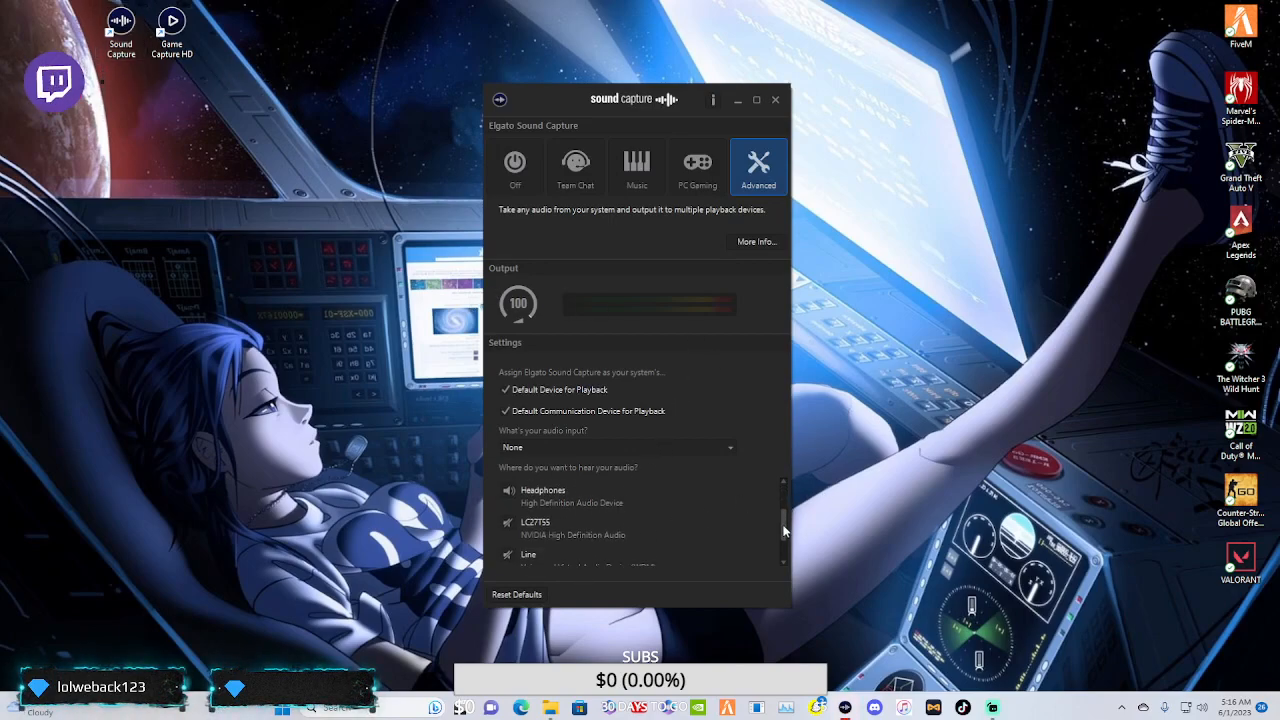
scroll("down", 3)
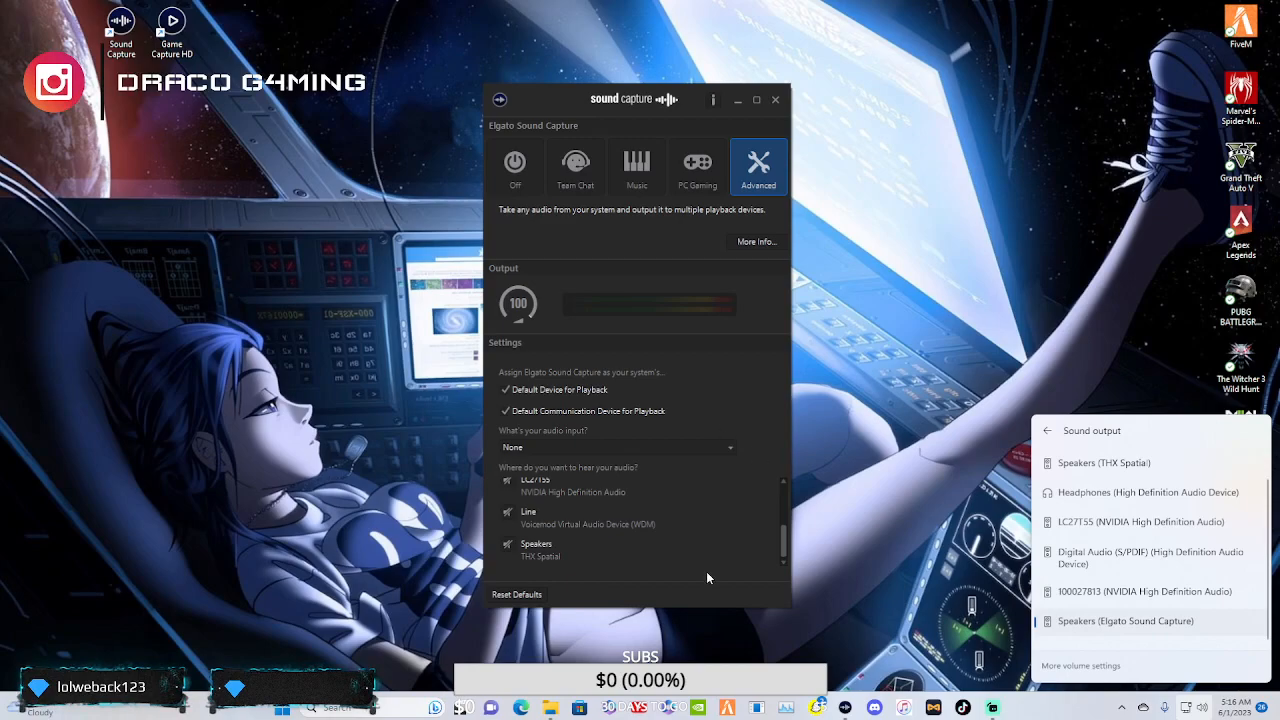
left_click(515, 166)
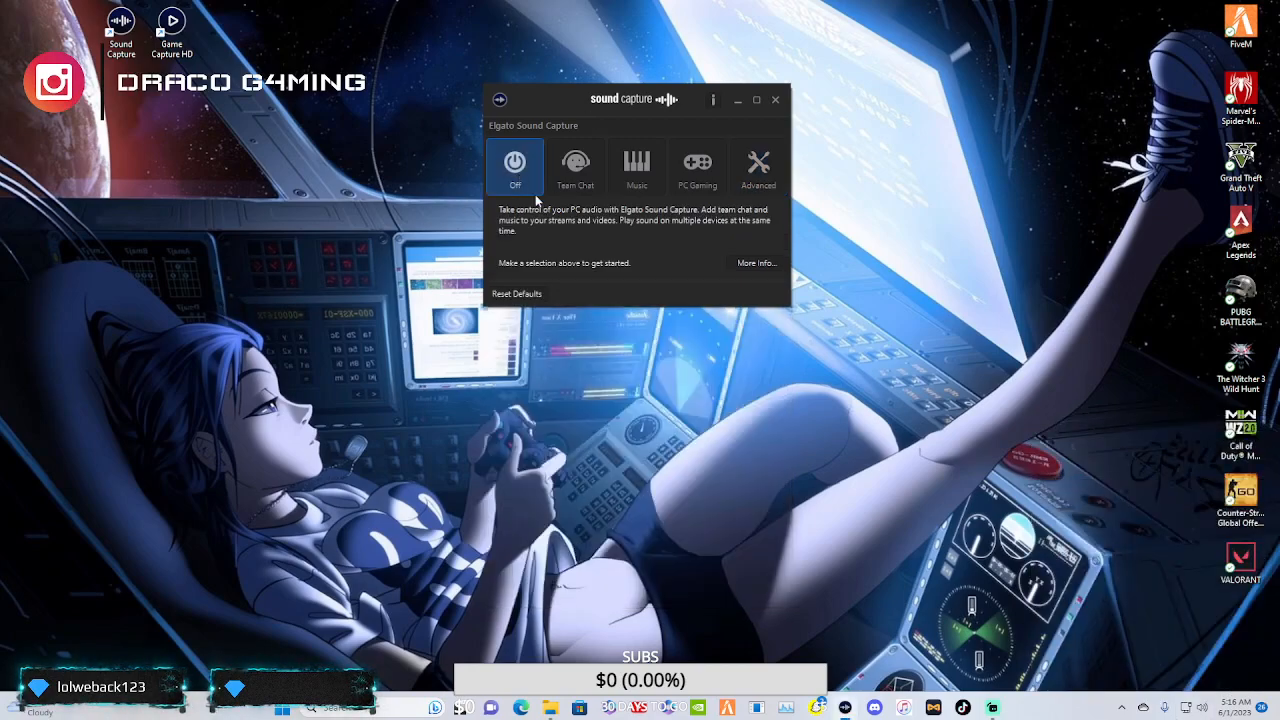
mouse_move(640, 268)
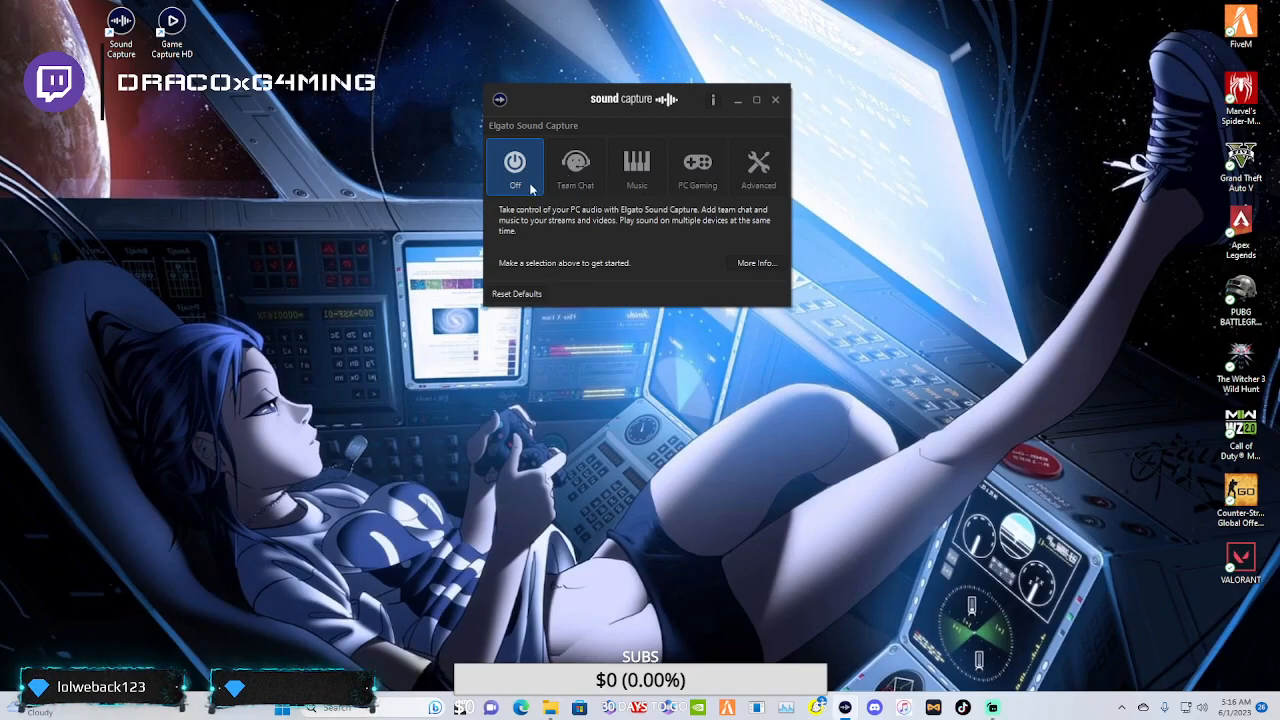
mouse_move(567, 183)
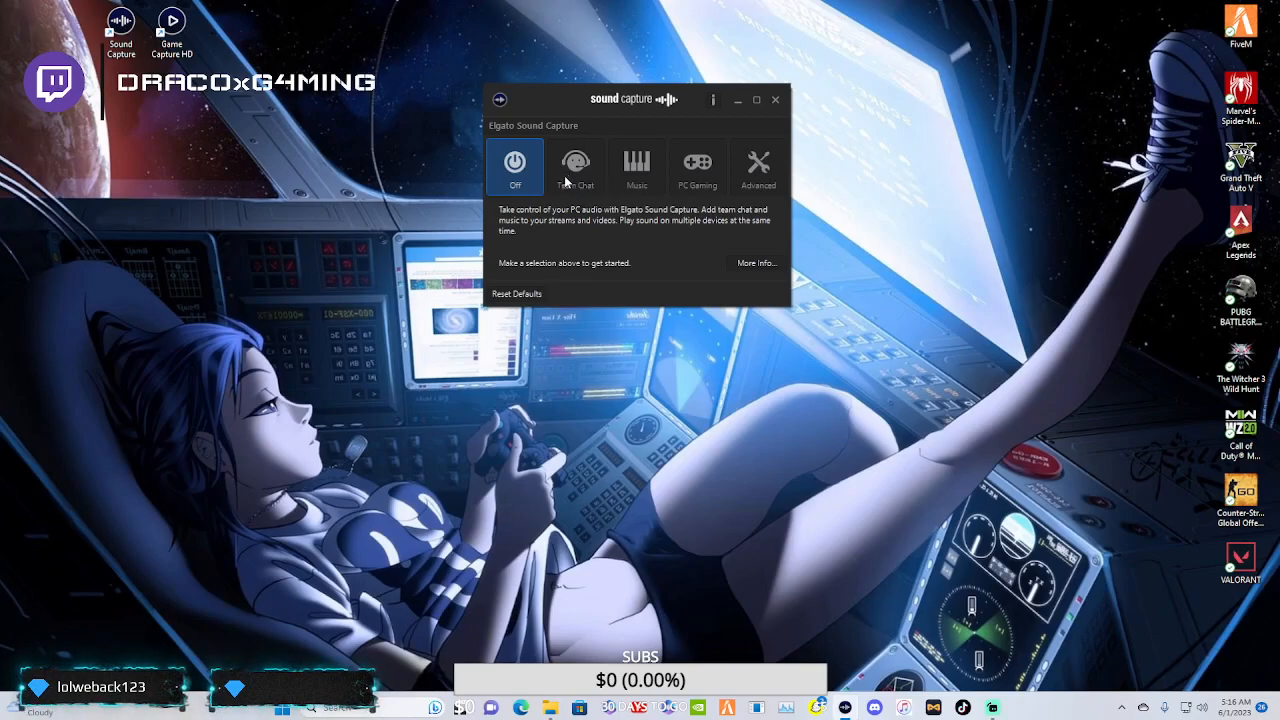
left_click(1123, 707)
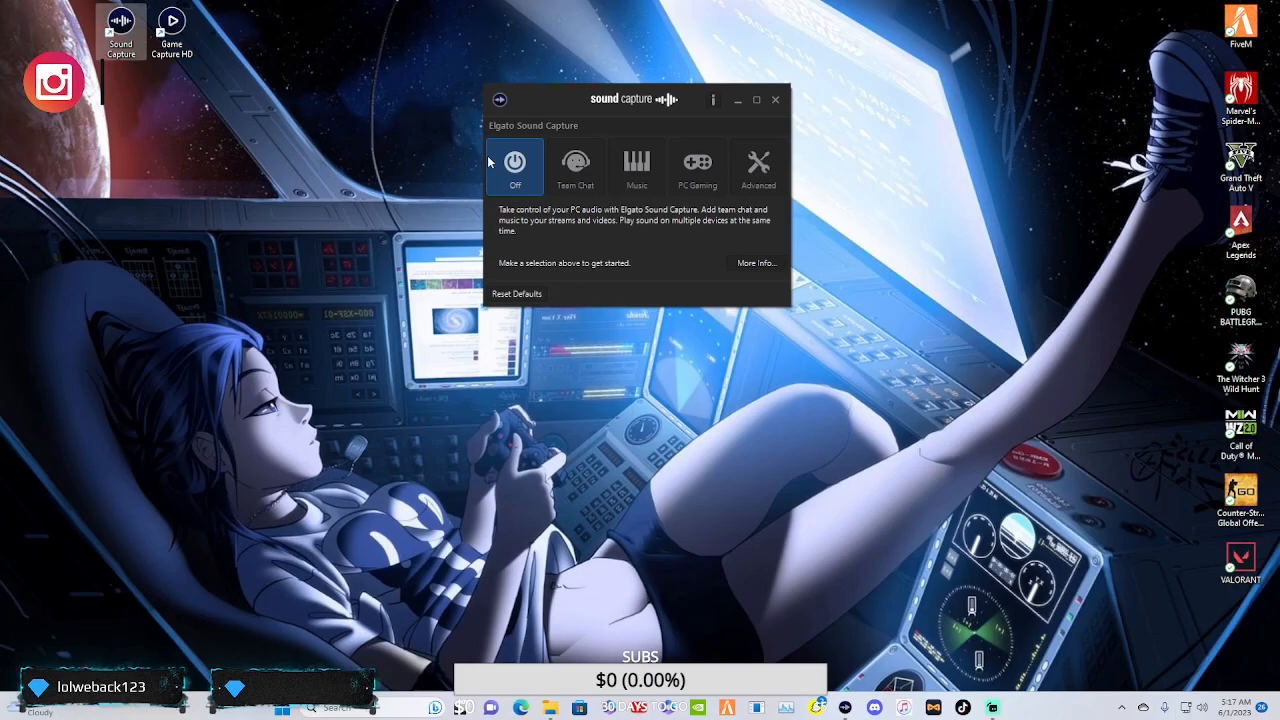
left_click(757, 166)
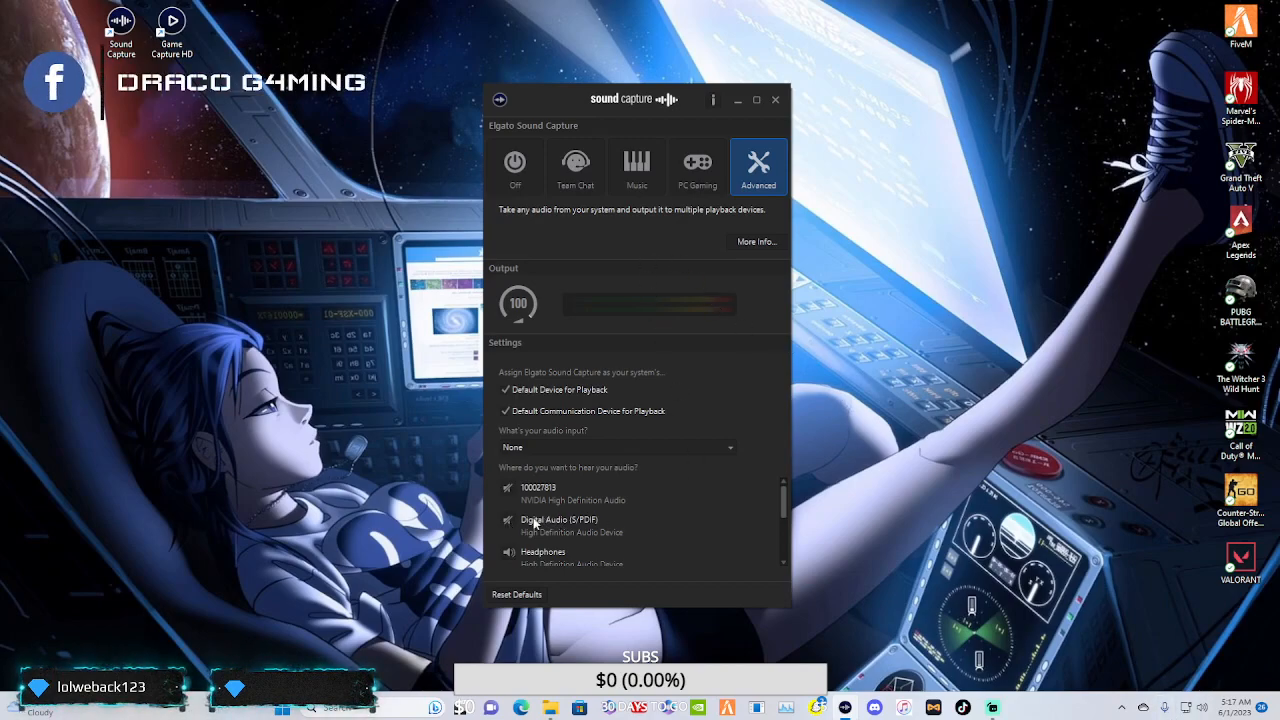
scroll("down", 3)
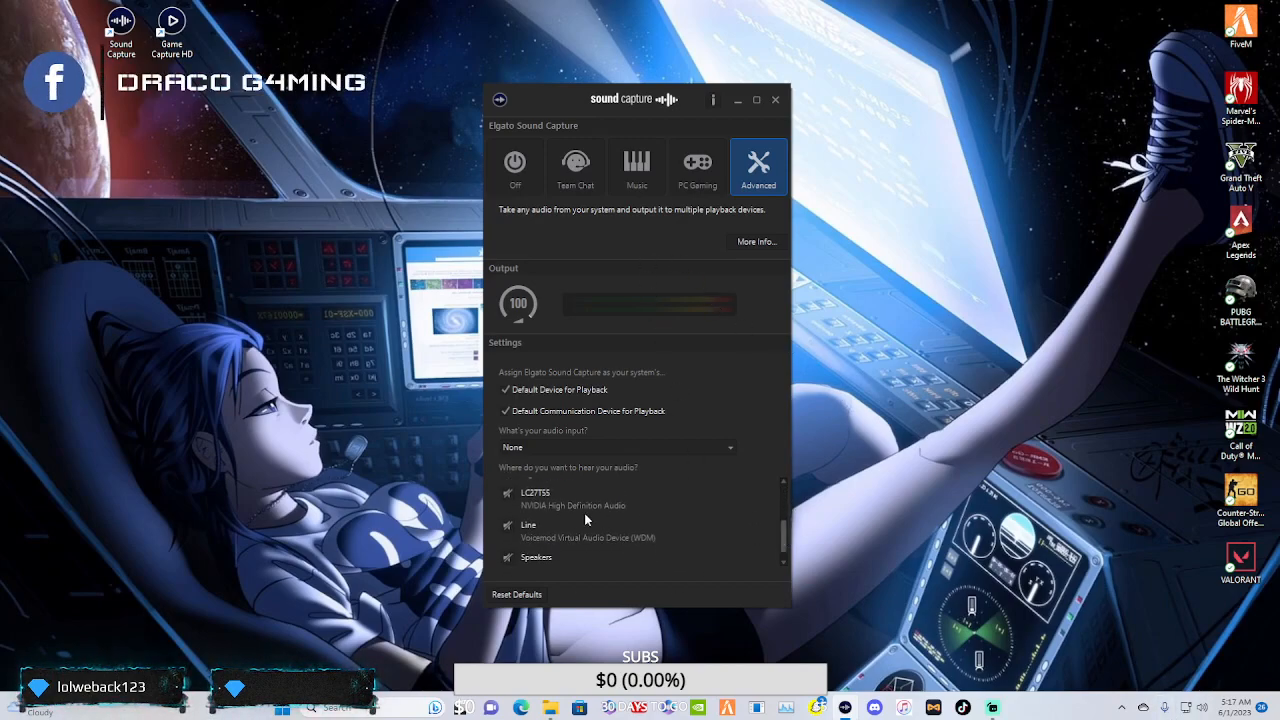
scroll("down", 3)
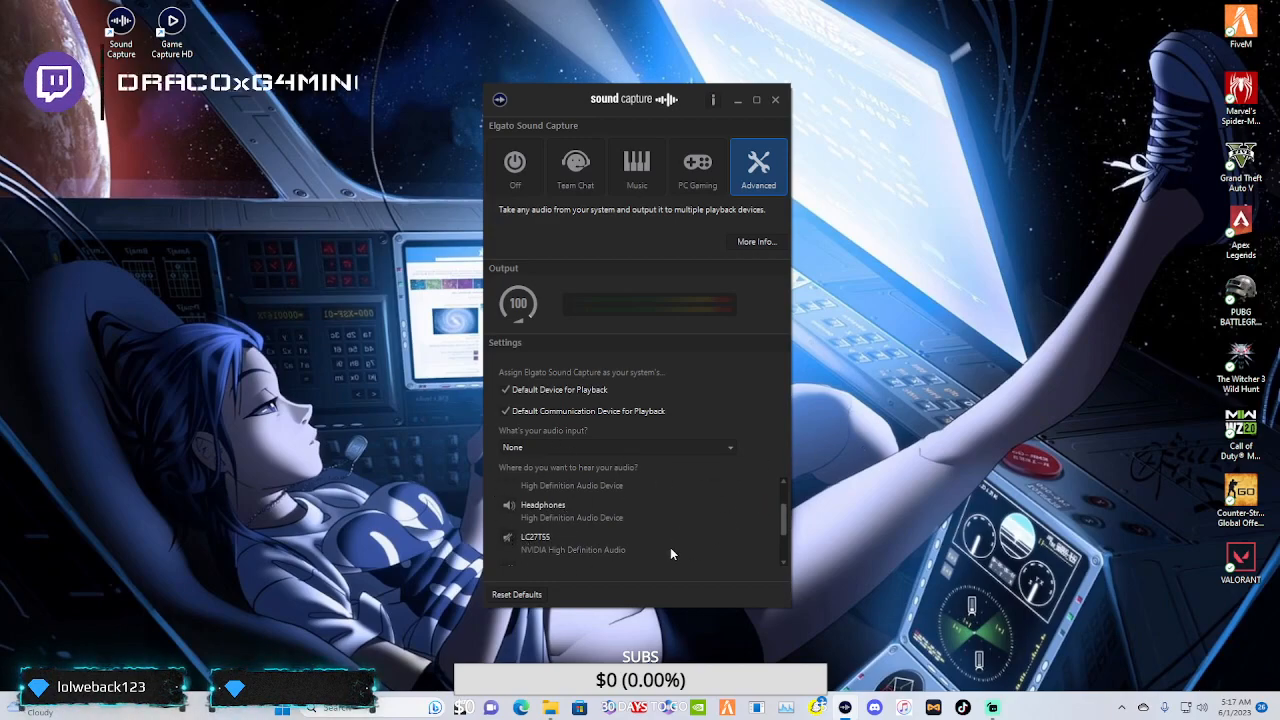
- Select Team Chat mode and route friends' voices to Headphones (High Definition Audio Device)
left_click(575, 166)
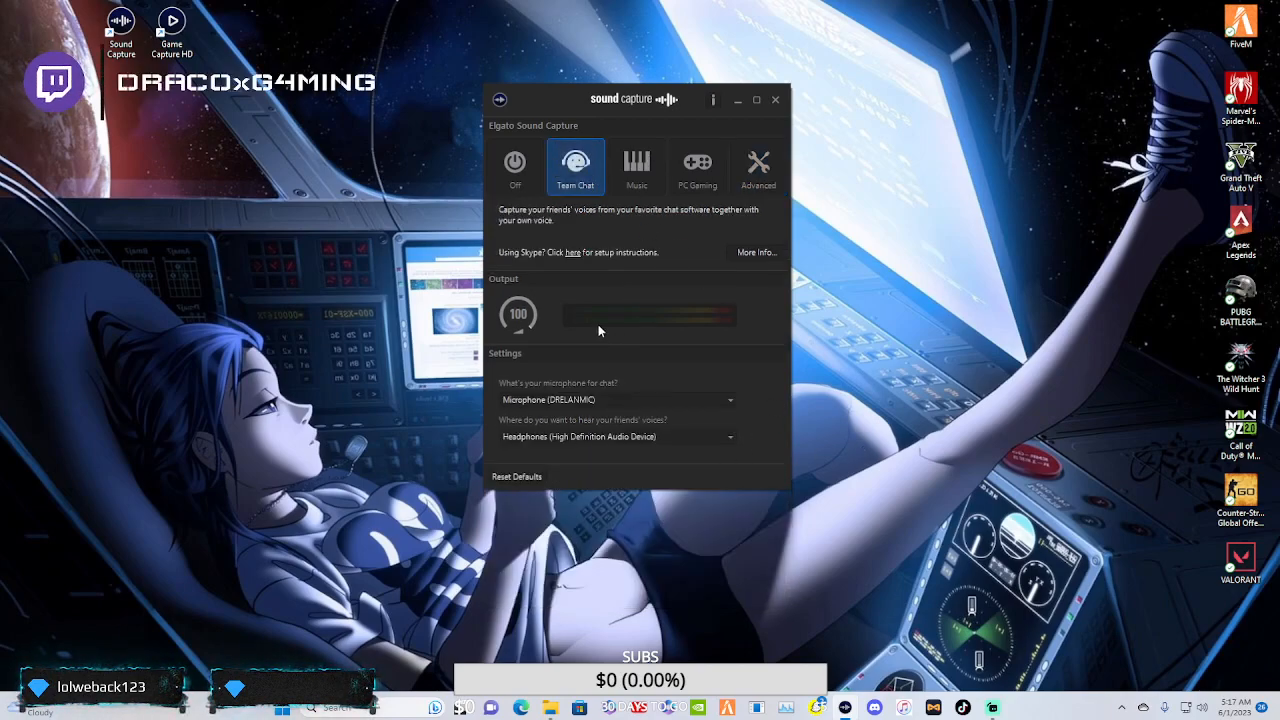
mouse_move(463, 405)
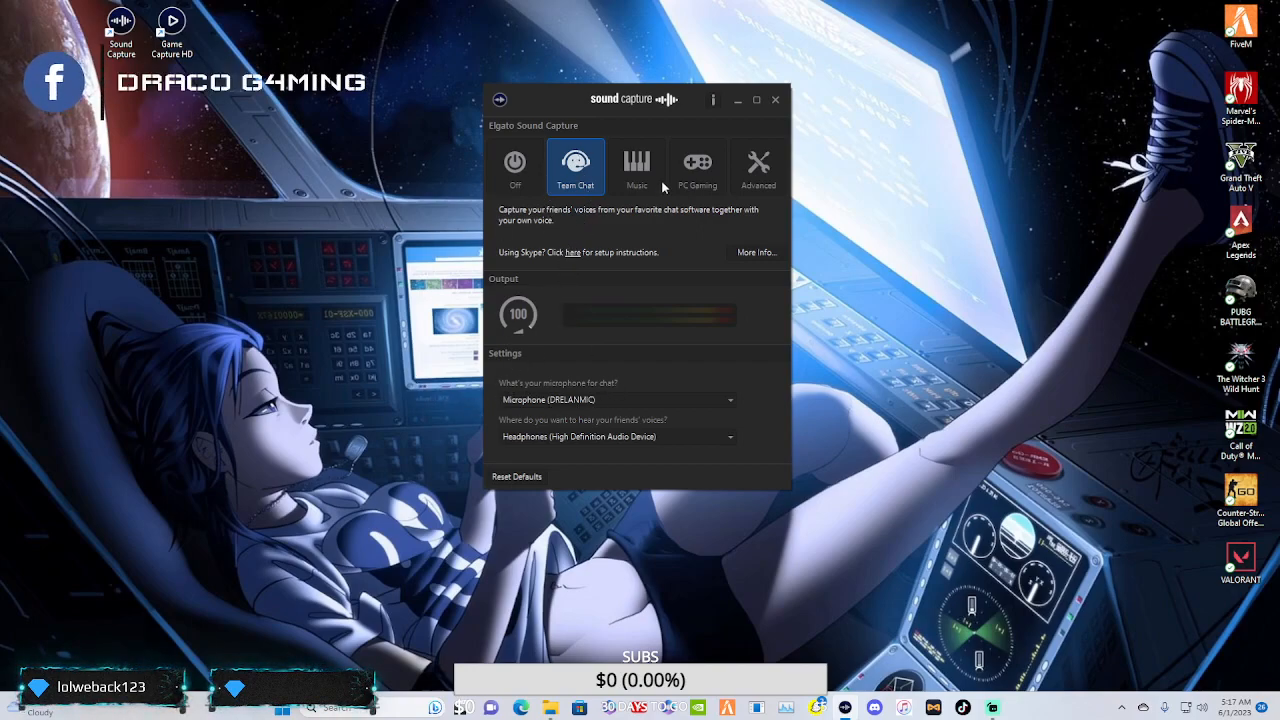
mouse_move(740, 462)
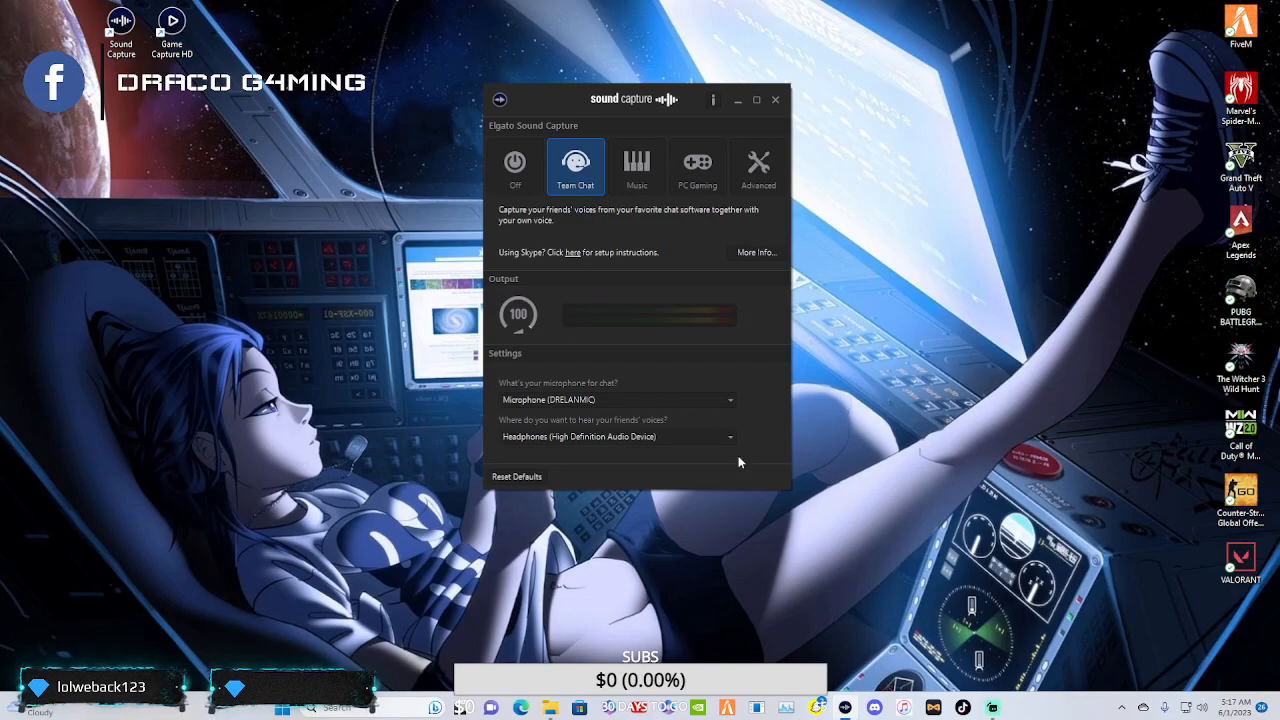
mouse_move(548, 458)
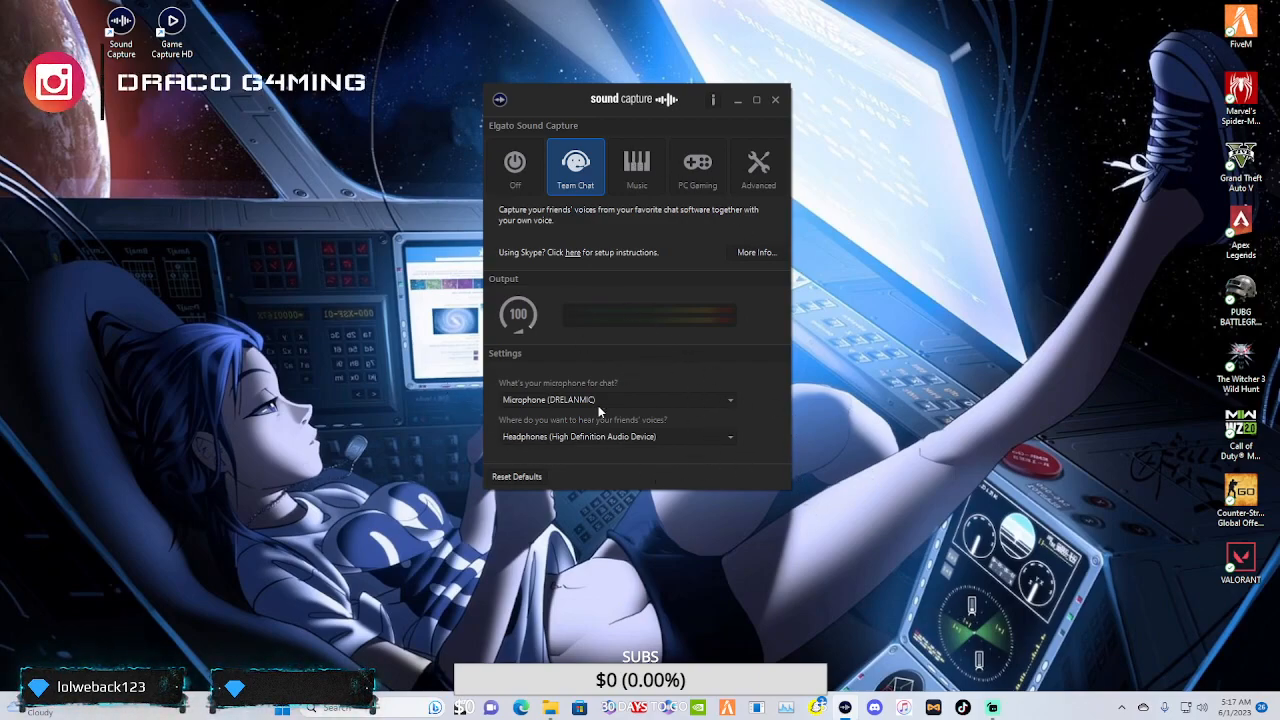
left_click(617, 399)
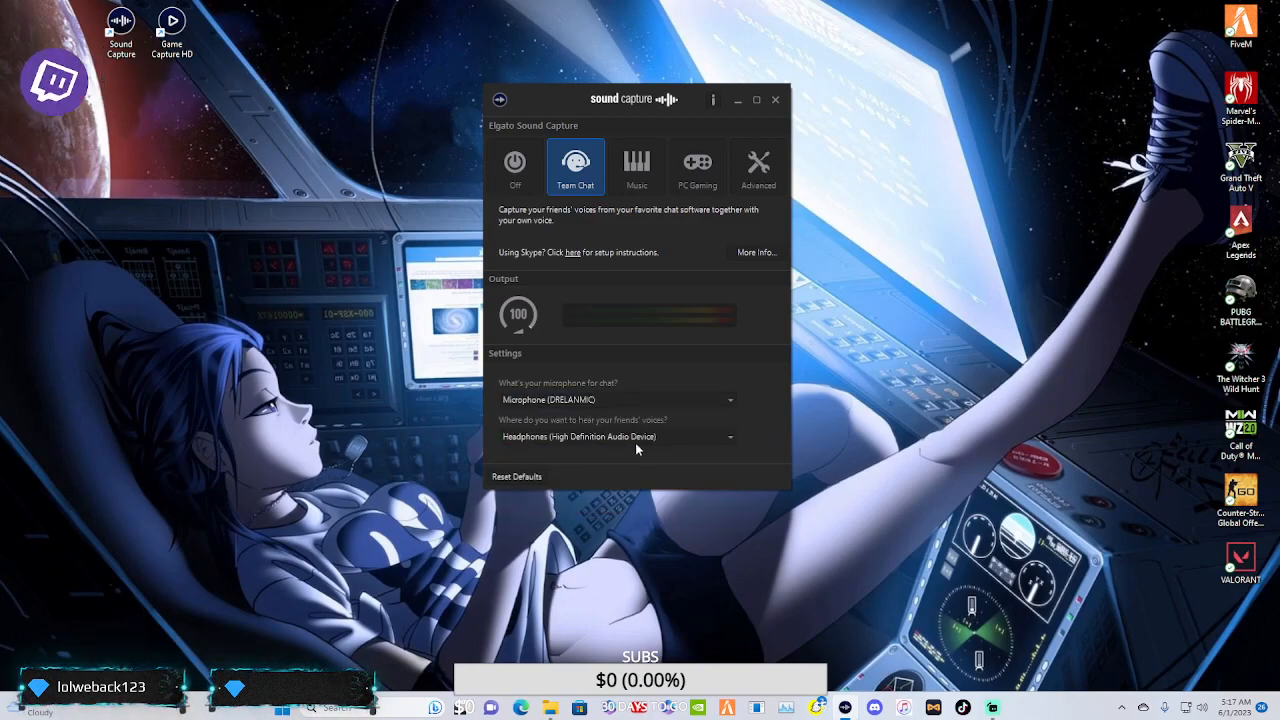
left_click(615, 436)
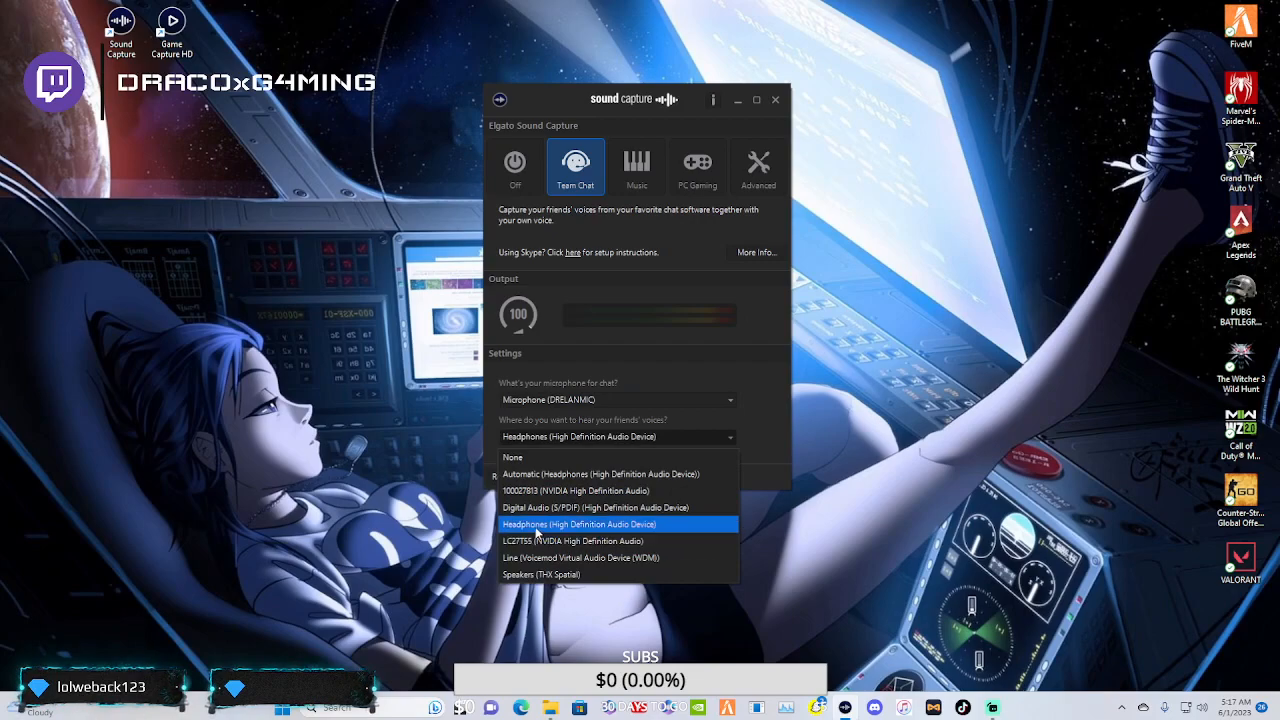
left_click(580, 524)
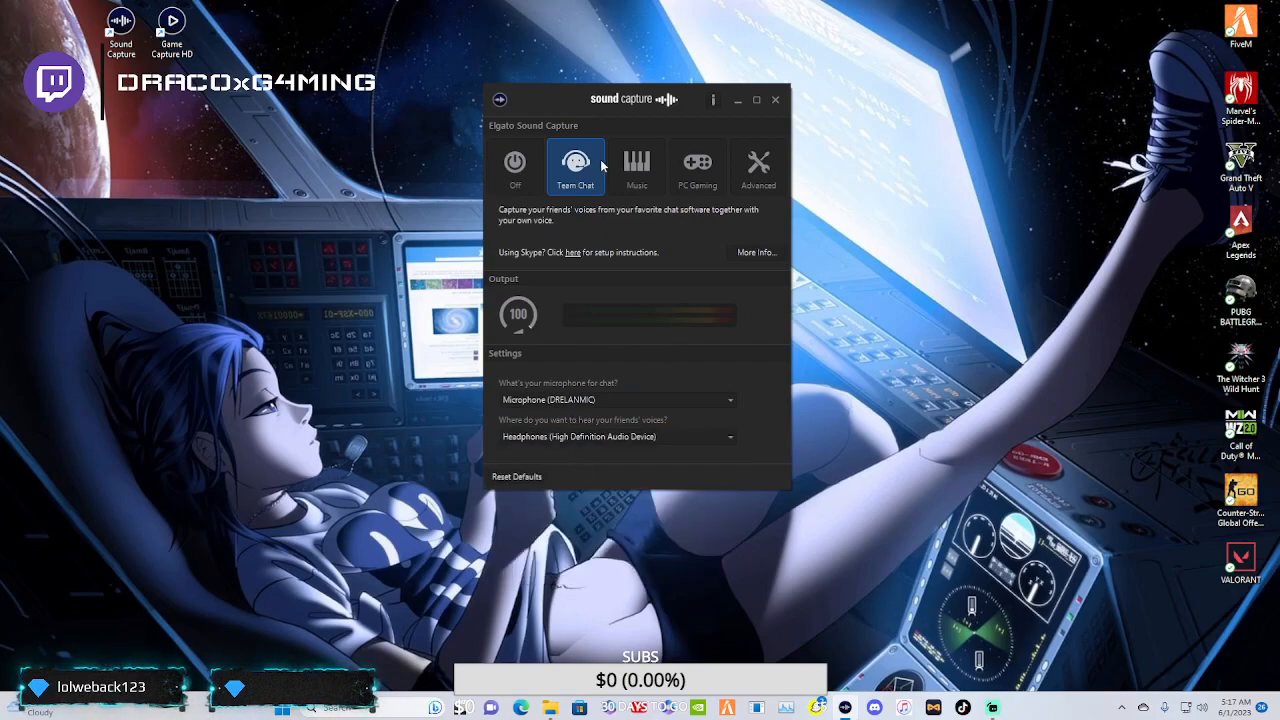
- Check Music mode's music output choices, then select PC Gaming mode
left_click(636, 167)
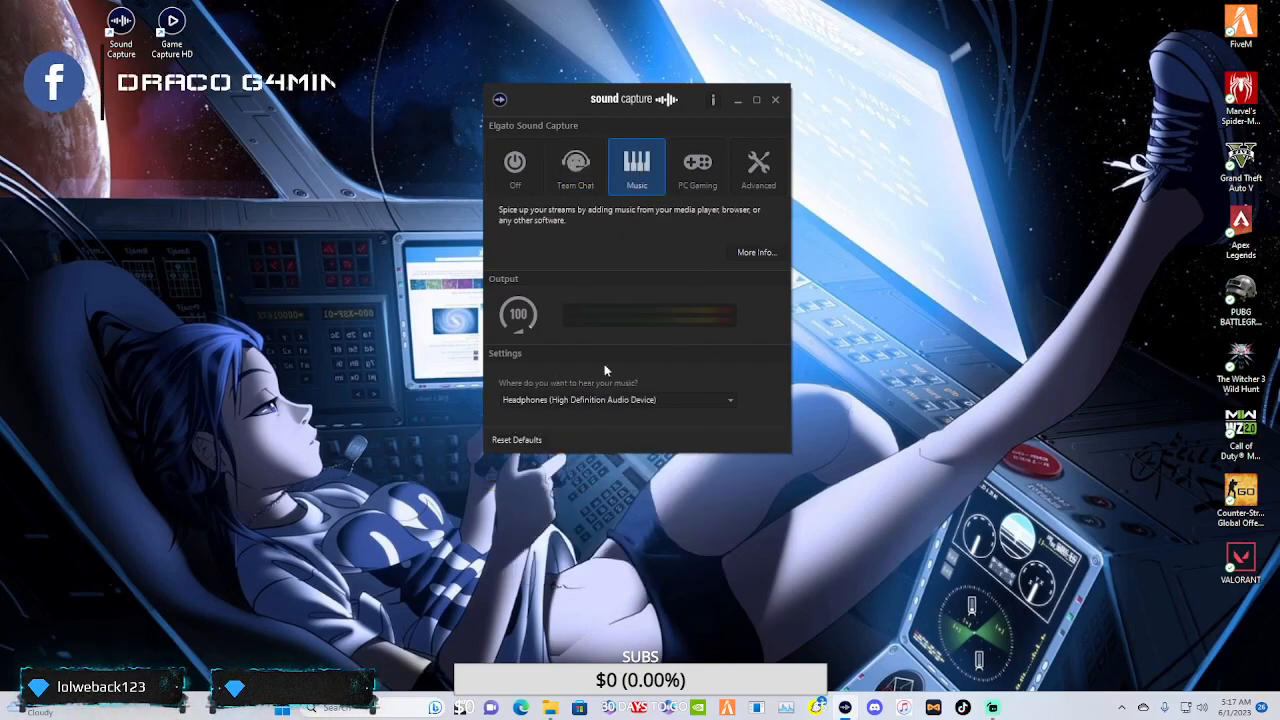
mouse_move(595, 294)
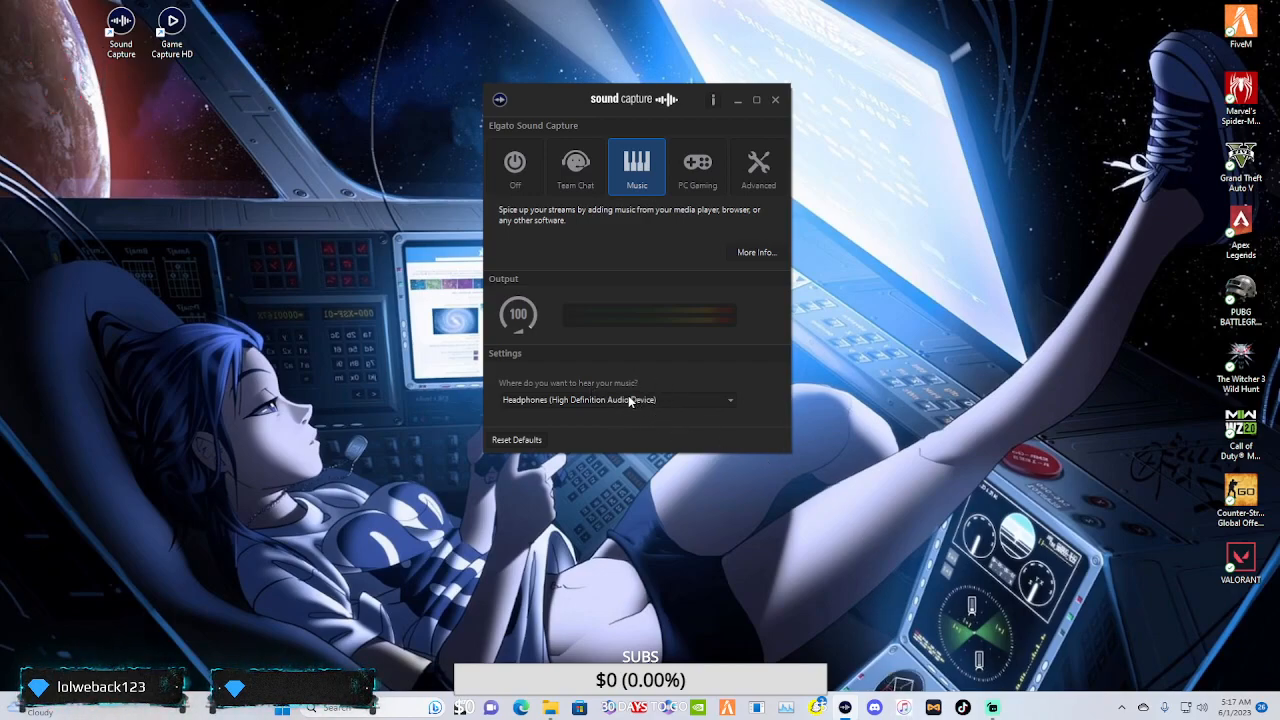
left_click(618, 400)
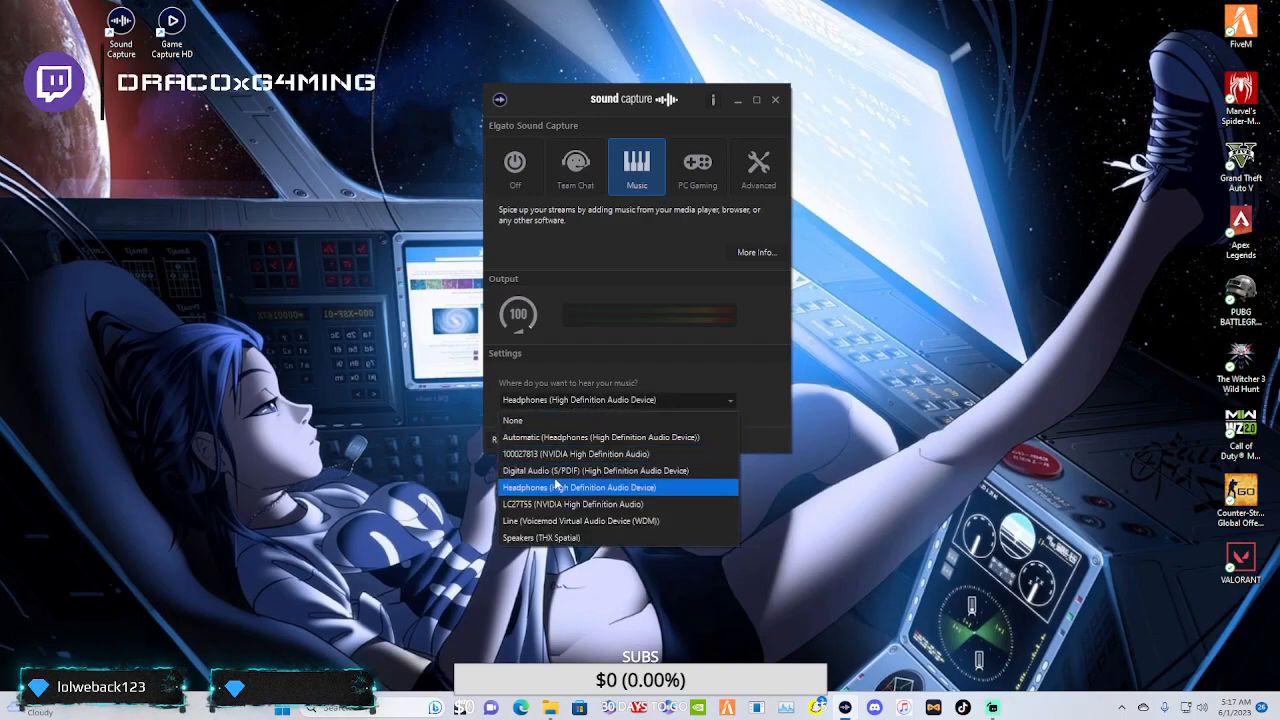
mouse_move(577, 454)
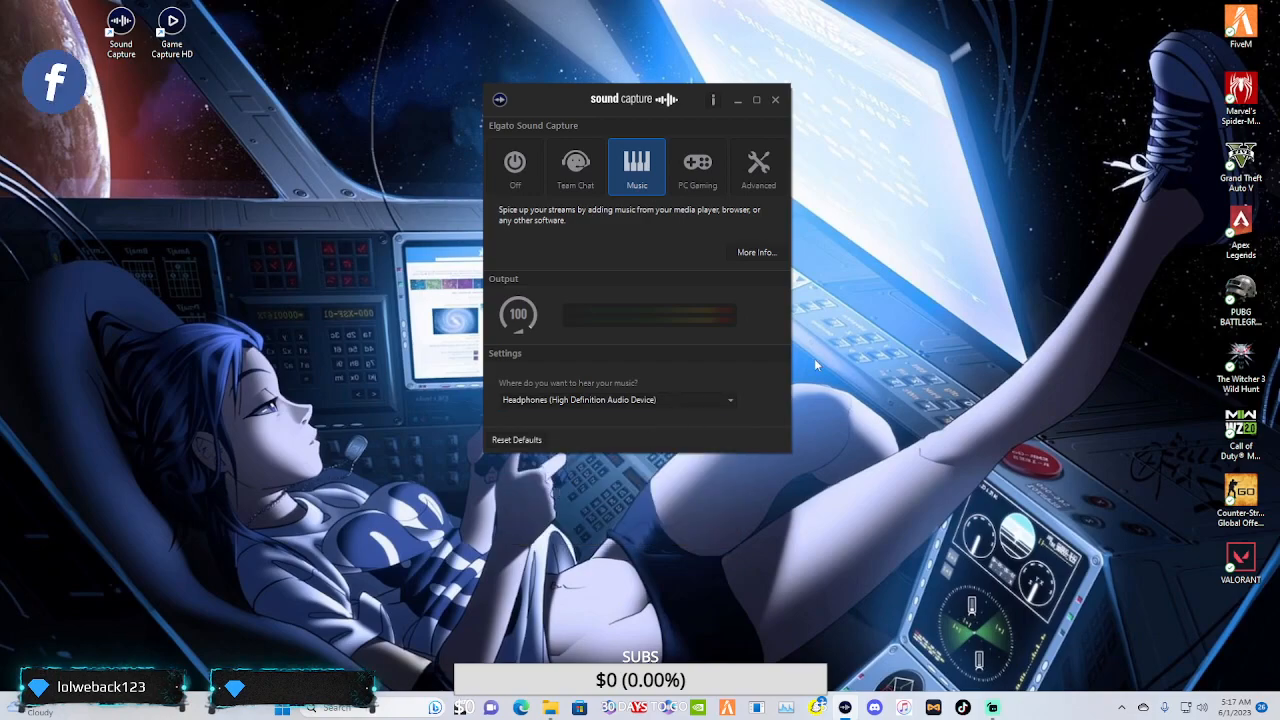
left_click(697, 165)
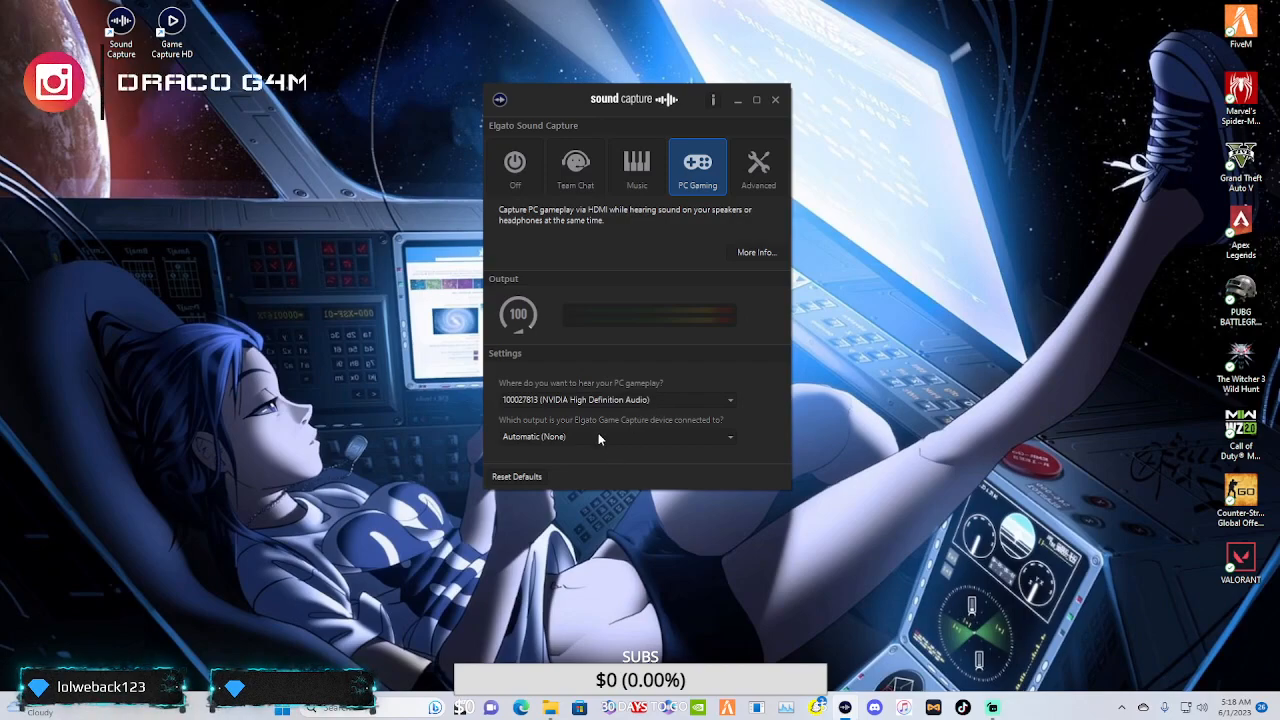
- Keep Headphones as the PC Gaming capture device output, then return to Advanced mode
left_click(615, 437)
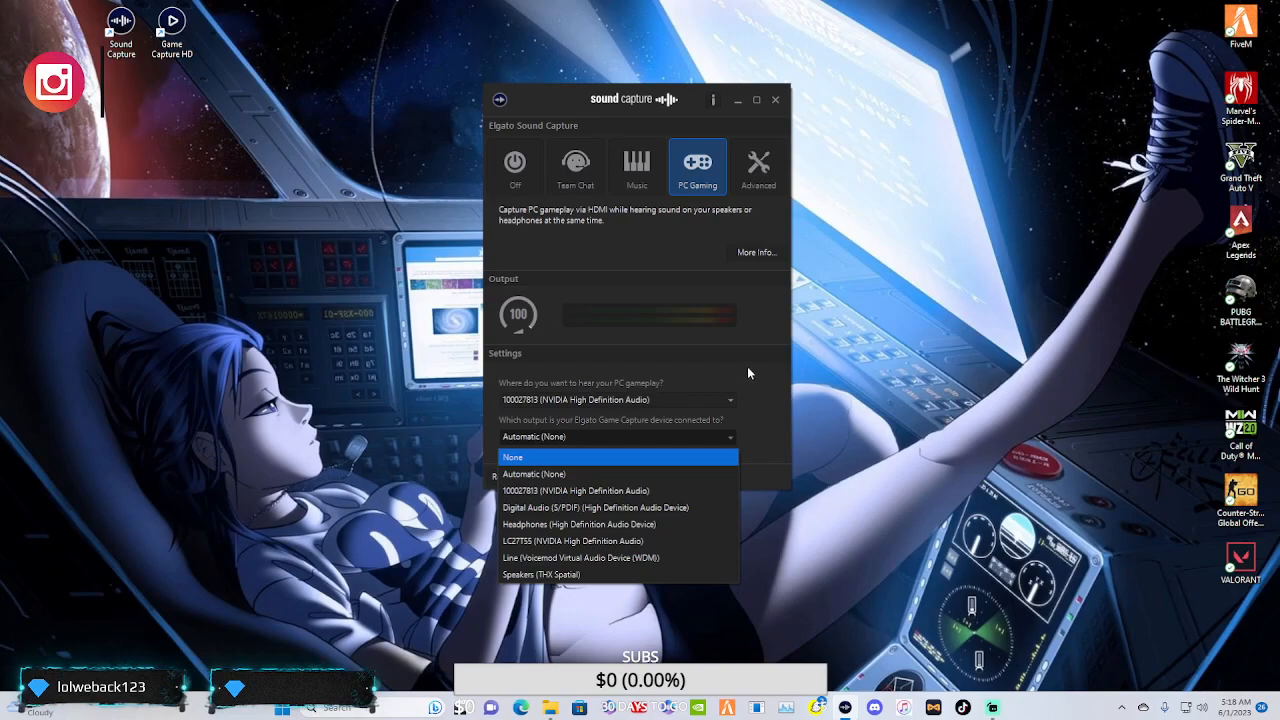
mouse_move(597, 457)
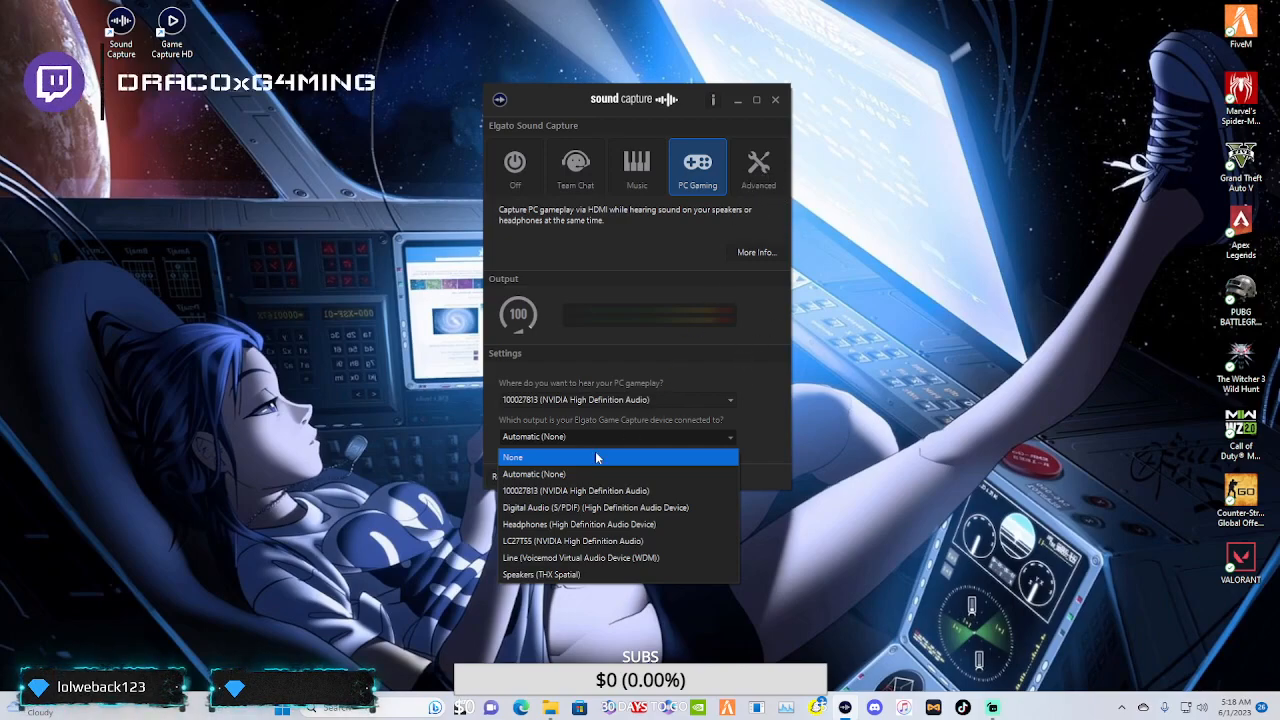
left_click(595, 507)
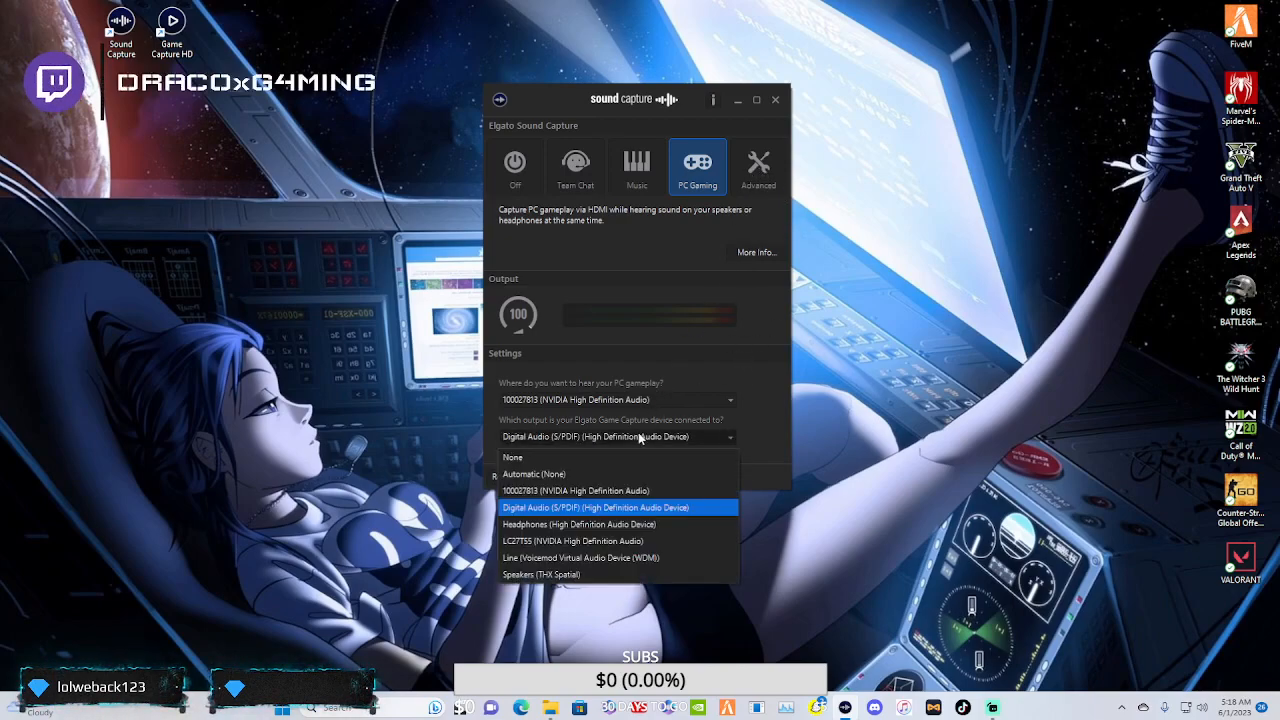
left_click(578, 524)
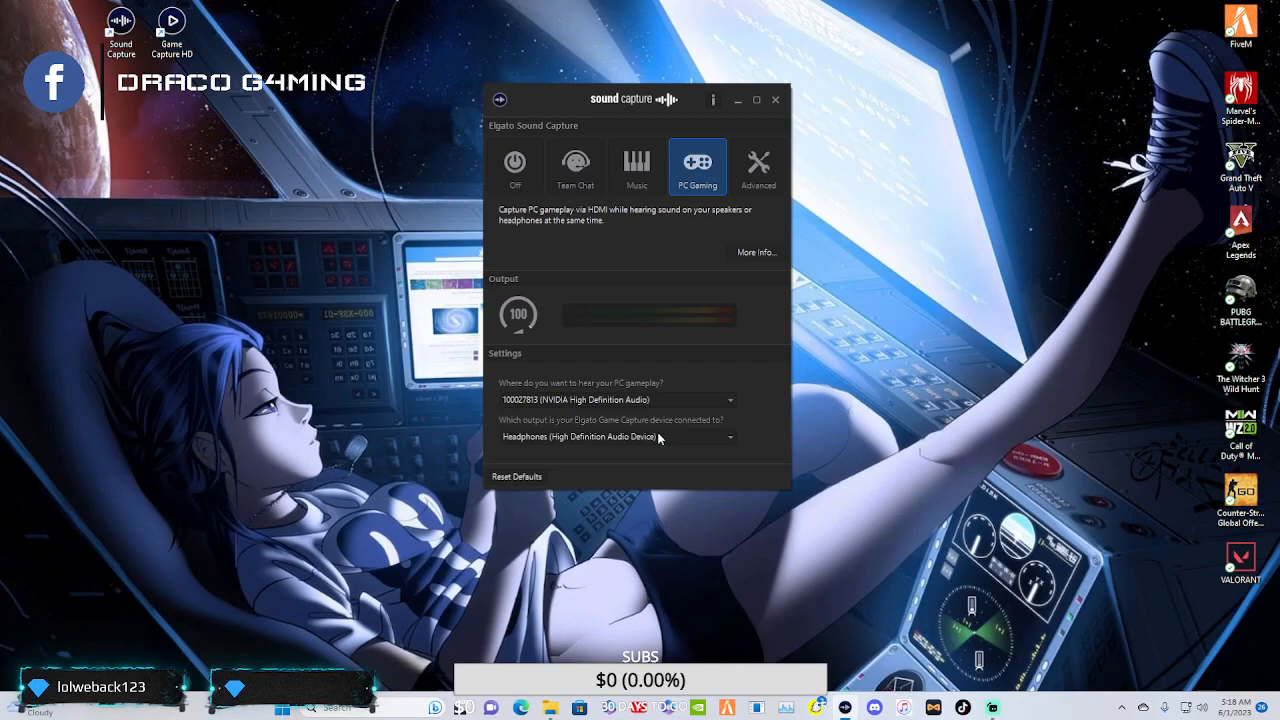
left_click(615, 437)
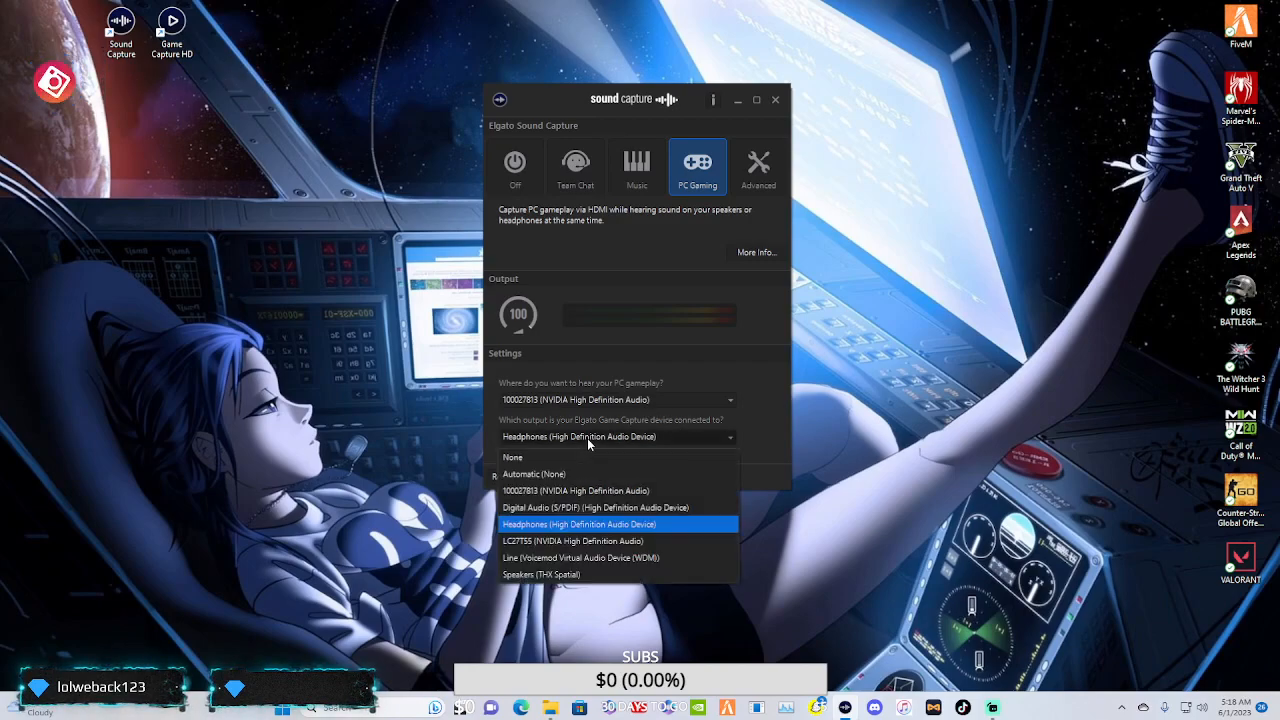
left_click(579, 524)
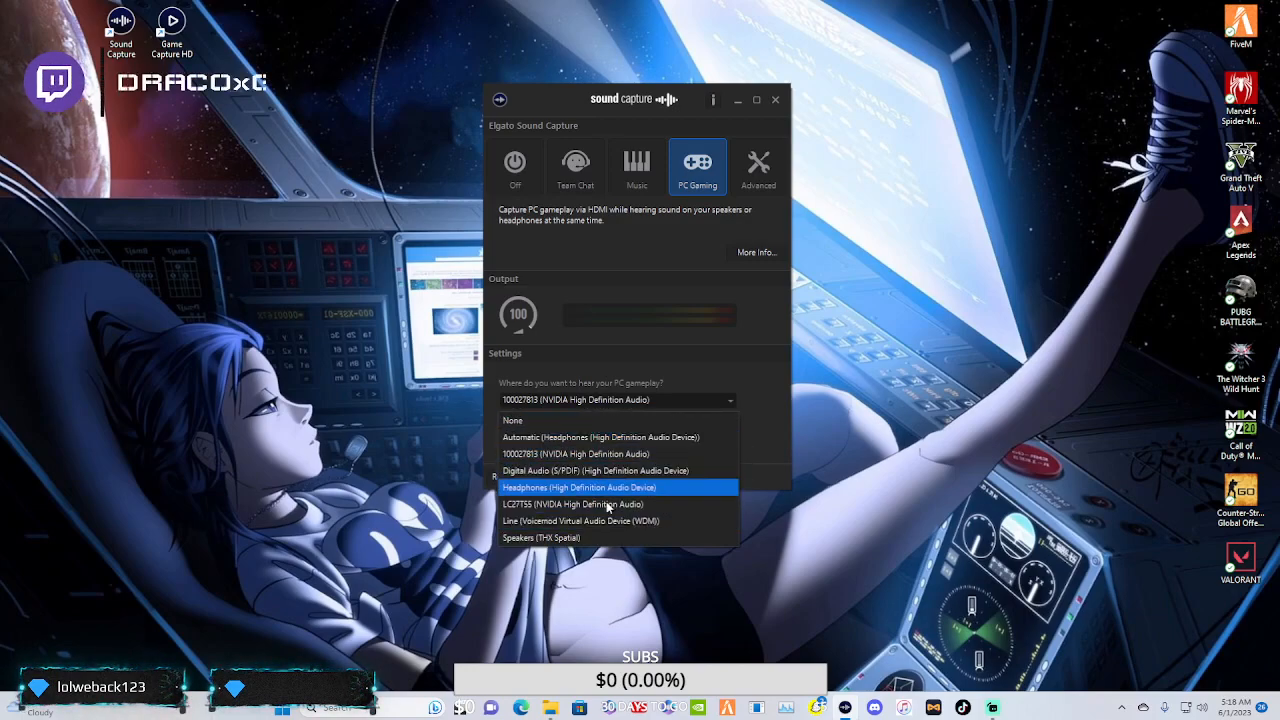
mouse_move(617, 453)
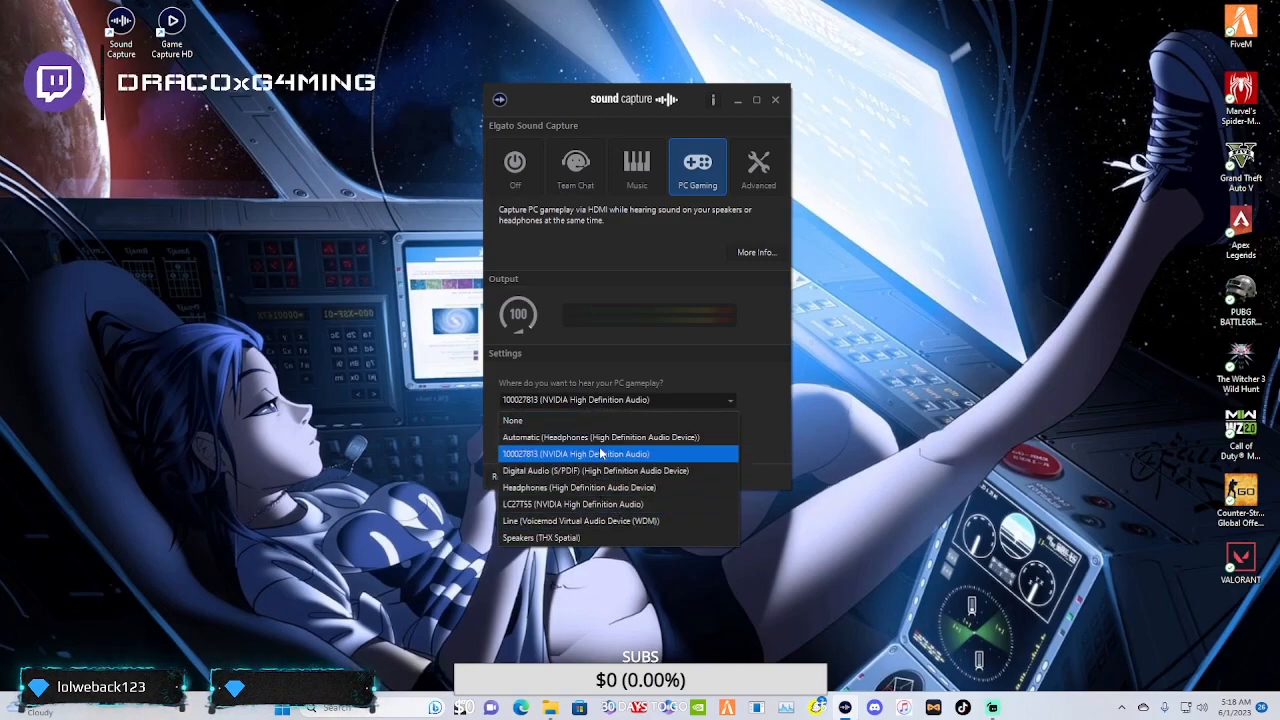
mouse_move(513, 420)
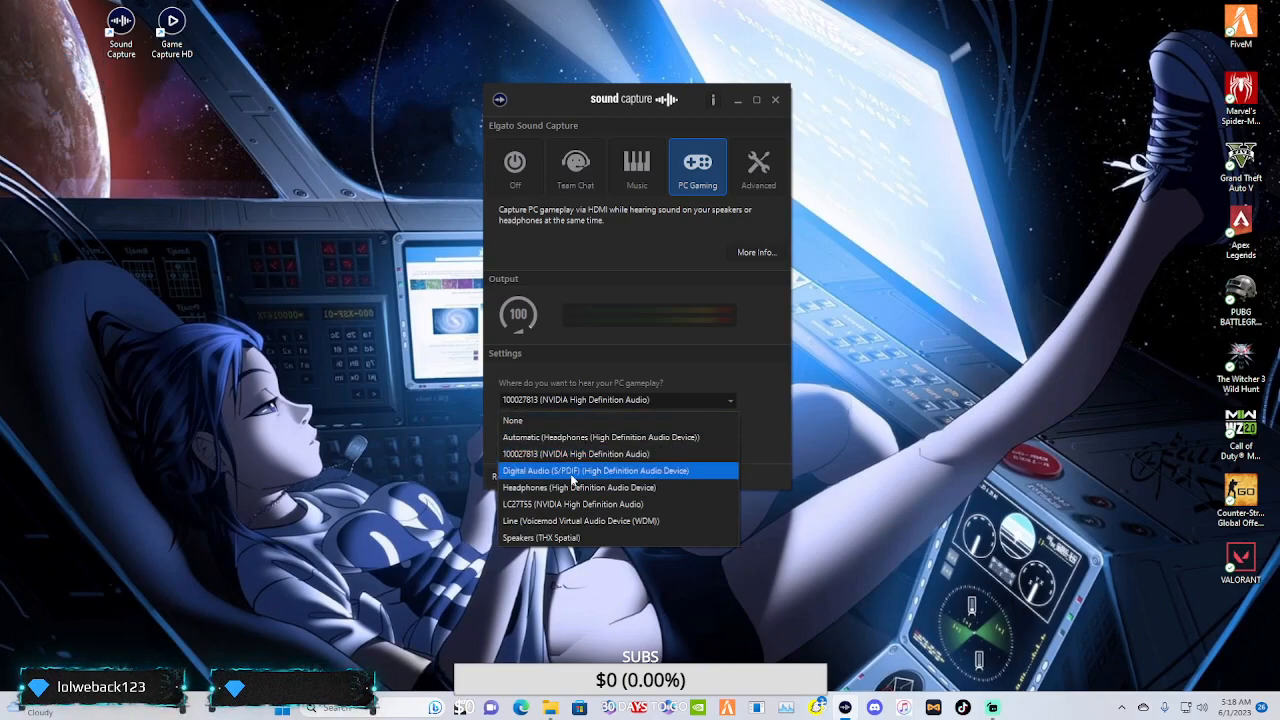
left_click(757, 165)
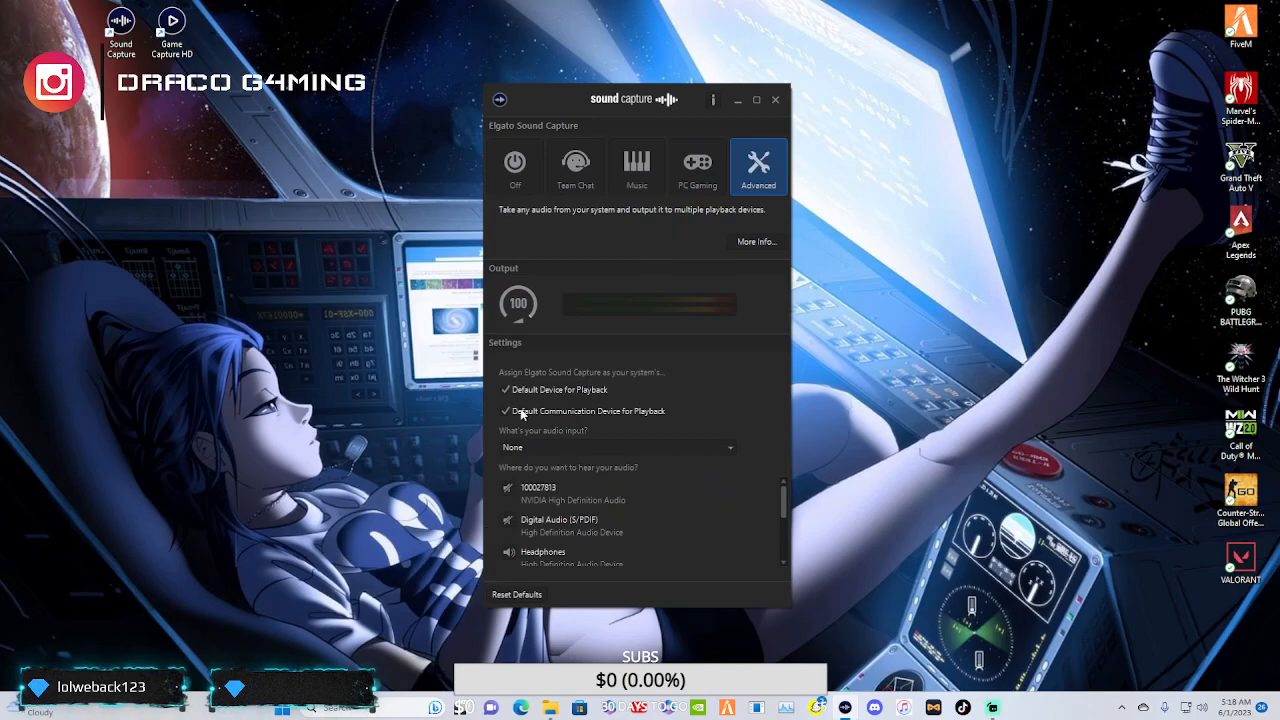
- Use Microphone (DRELANMIC) as audio input and lower the Output level from 100 to 98
left_click(617, 447)
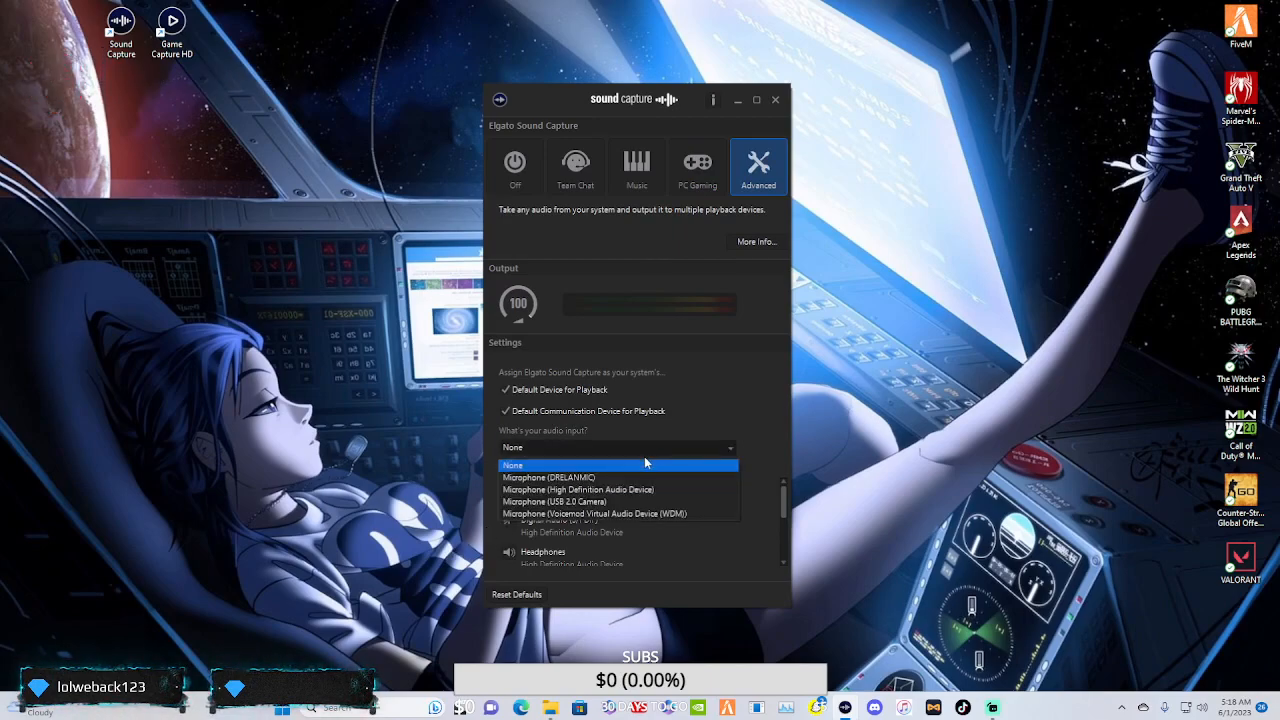
left_click(549, 477)
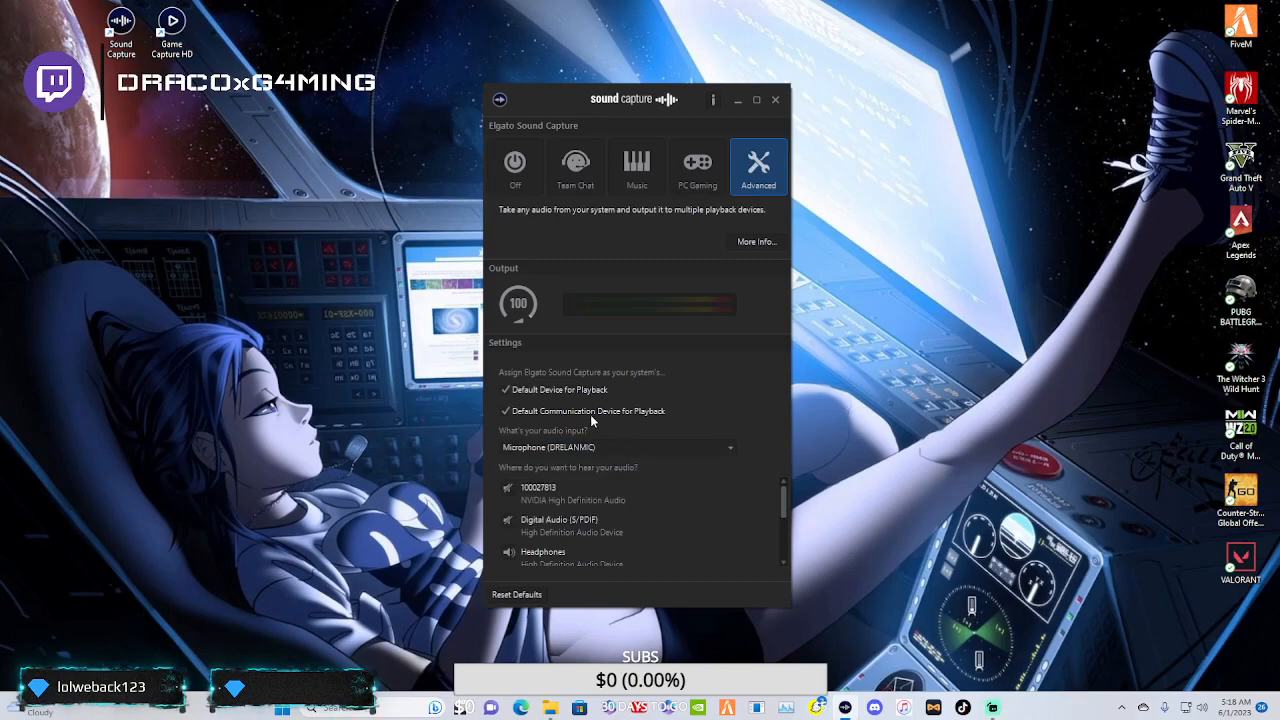
mouse_move(518, 407)
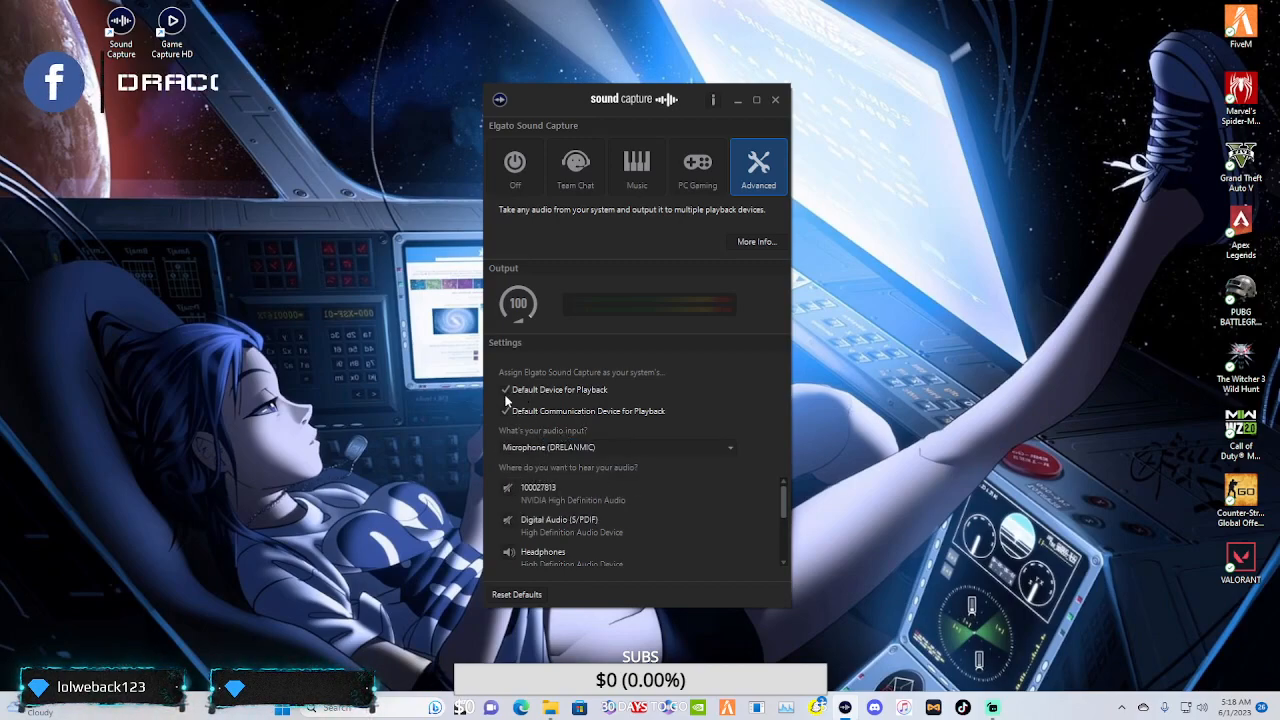
mouse_move(705, 434)
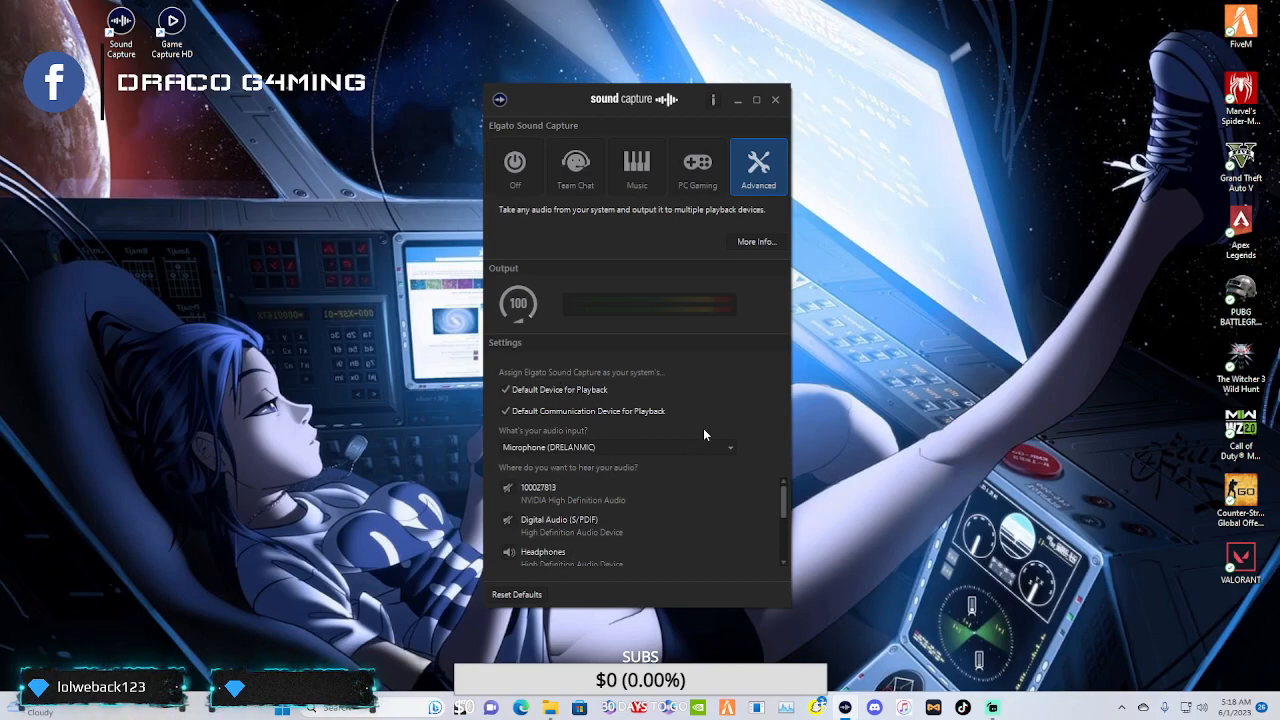
mouse_move(669, 462)
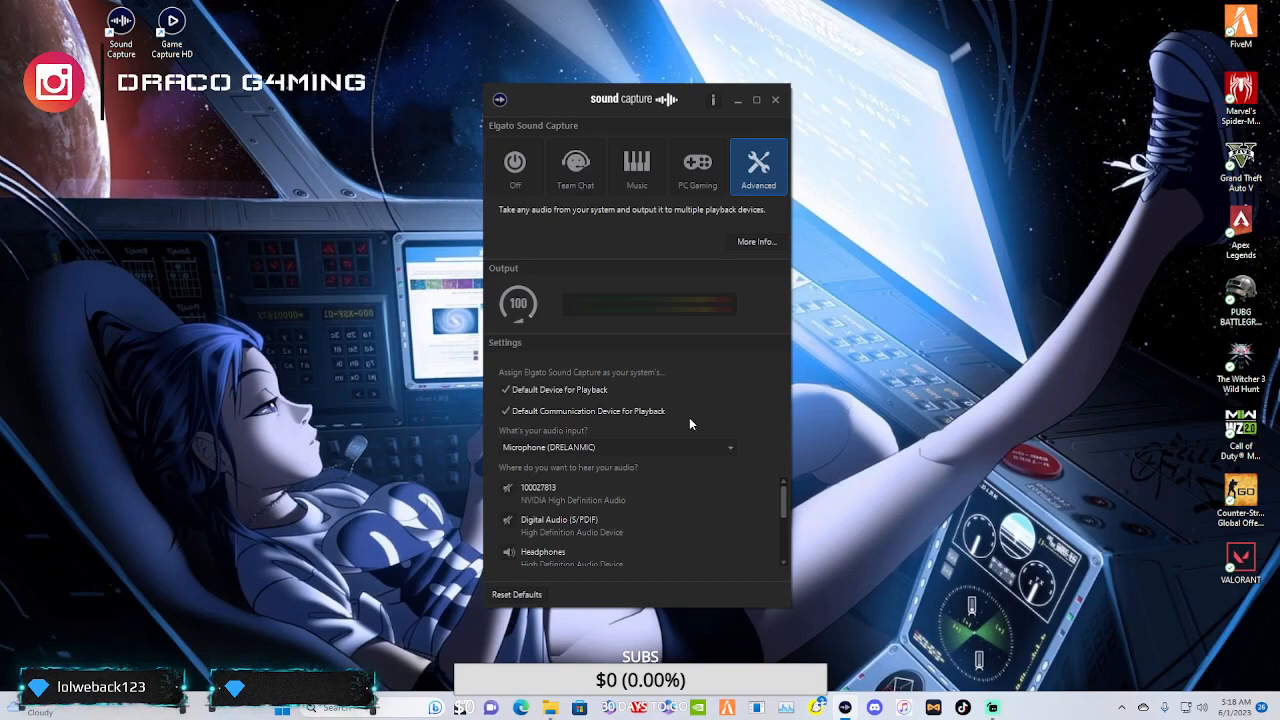
mouse_move(568, 441)
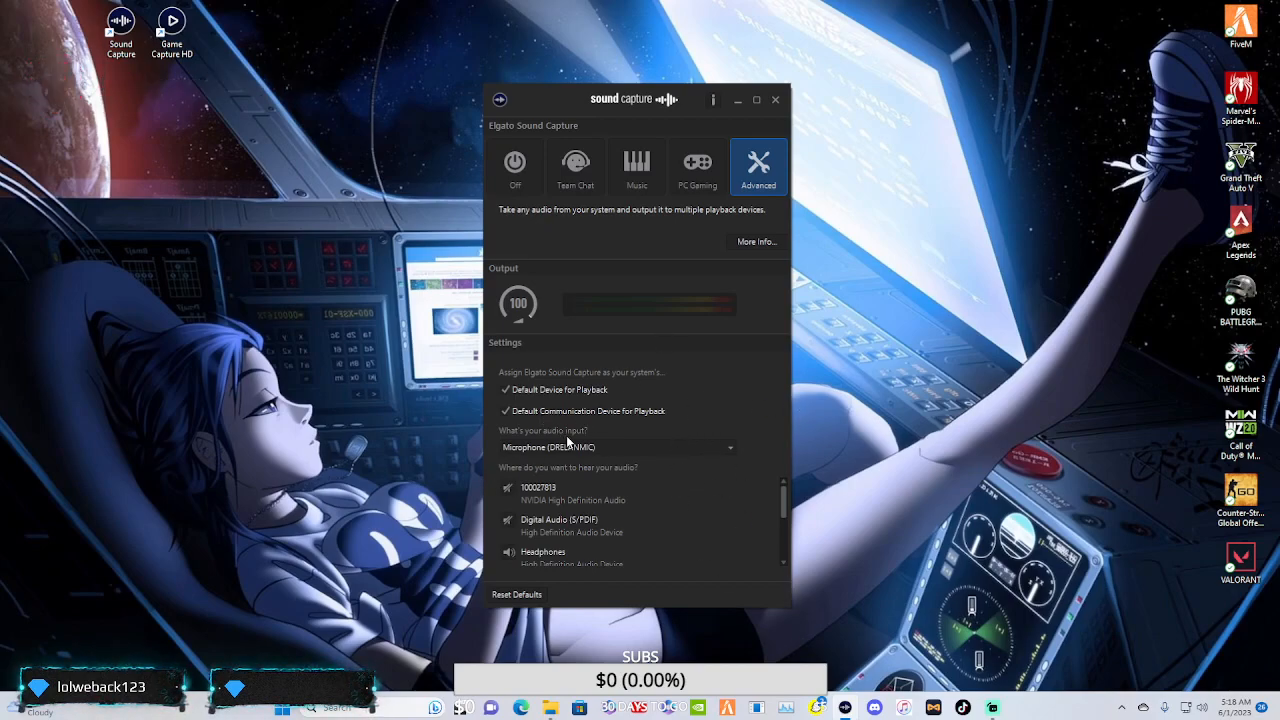
left_click(617, 447)
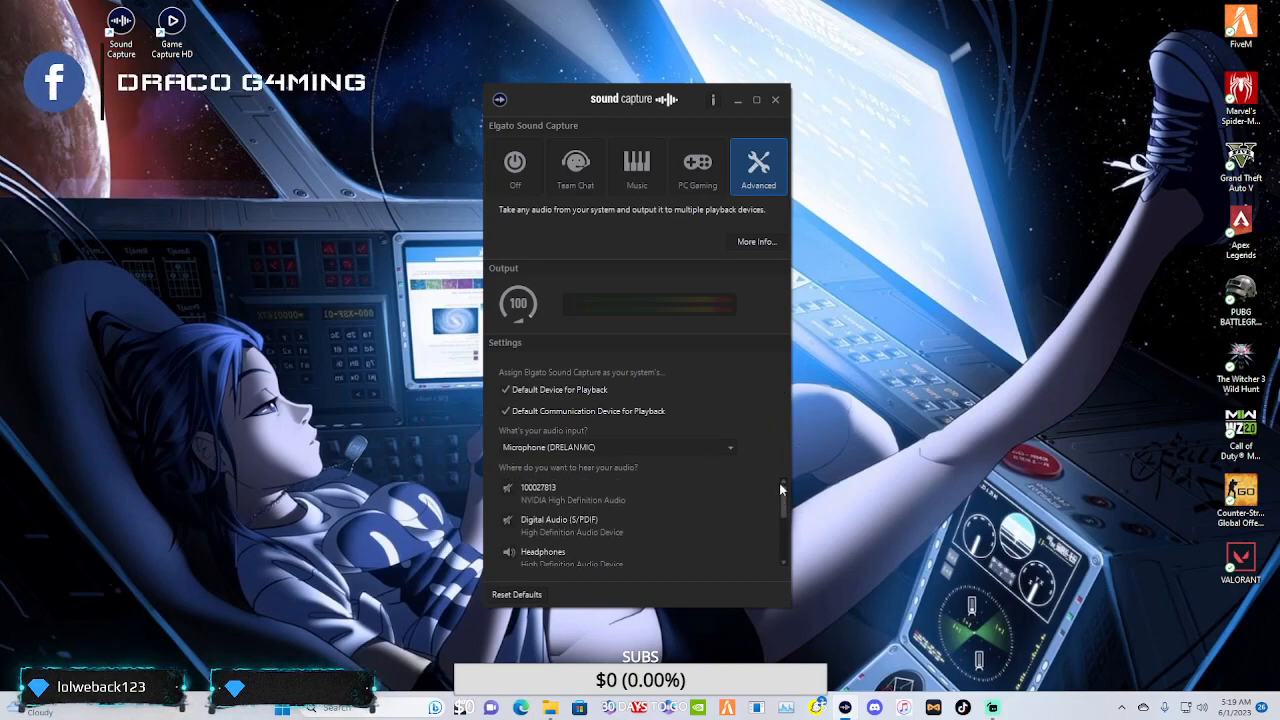
scroll("down", 3)
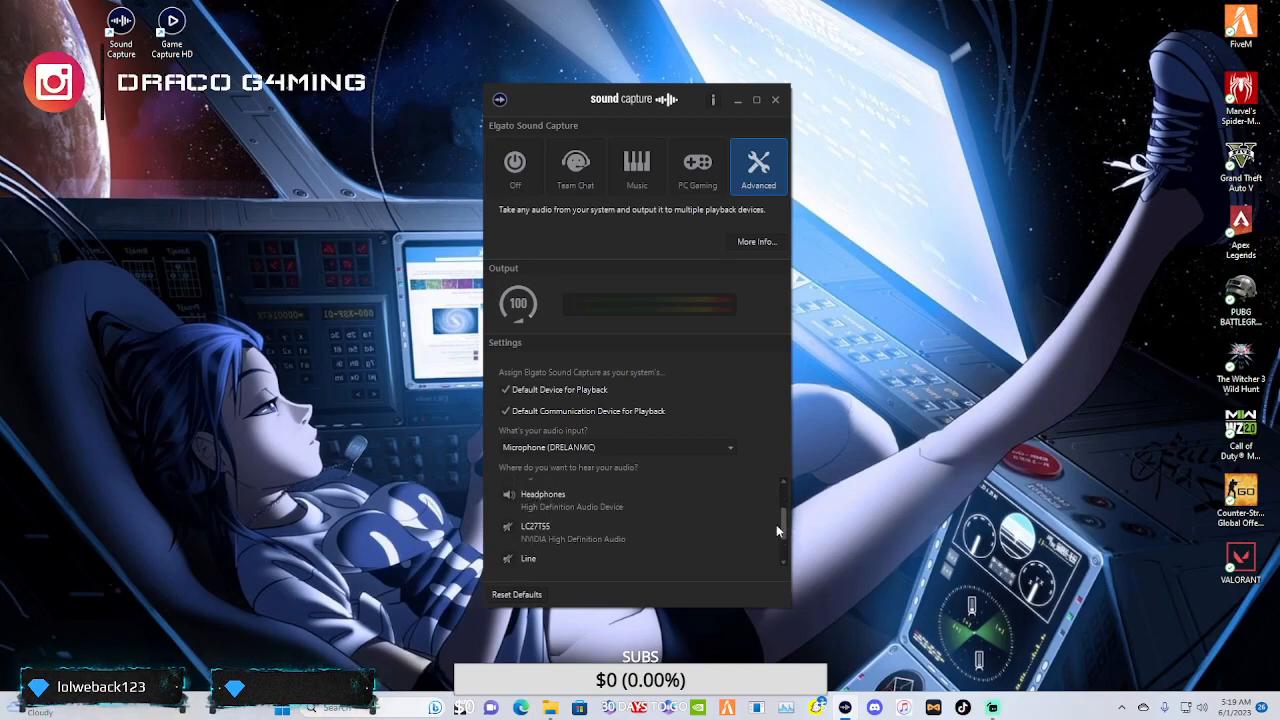
scroll("down", 3)
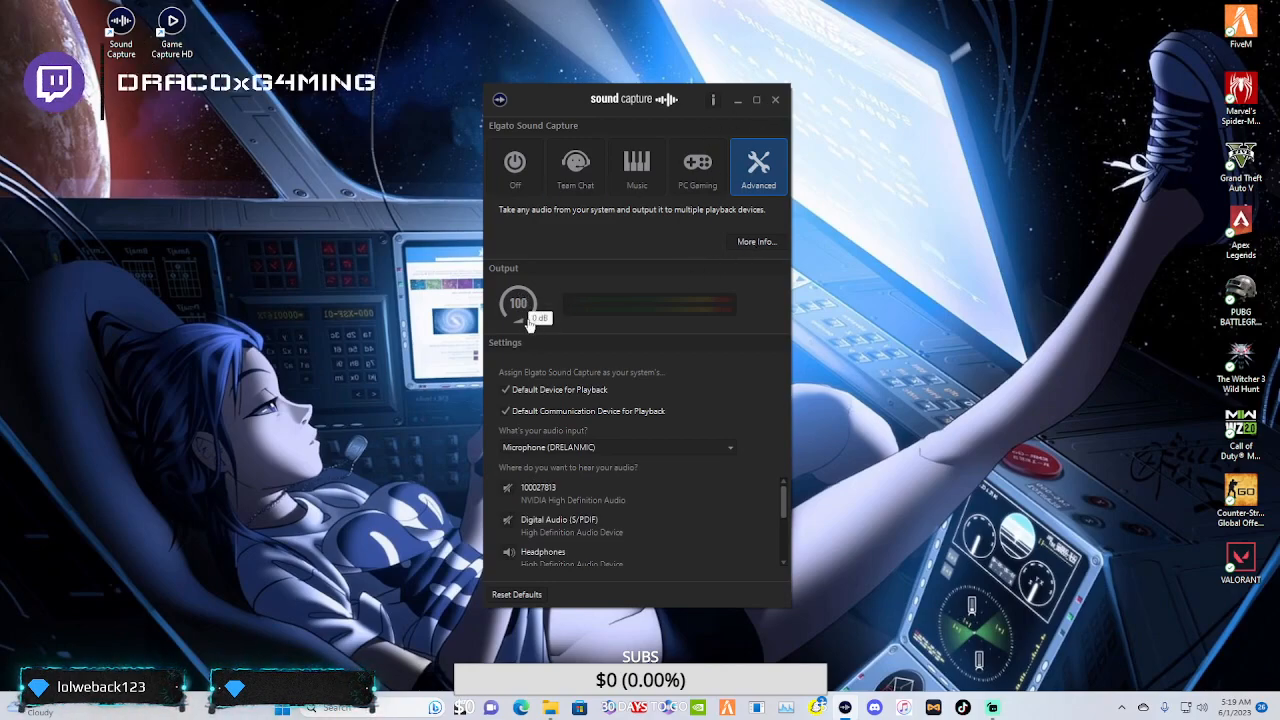
left_click_drag(518, 303, 530, 320)
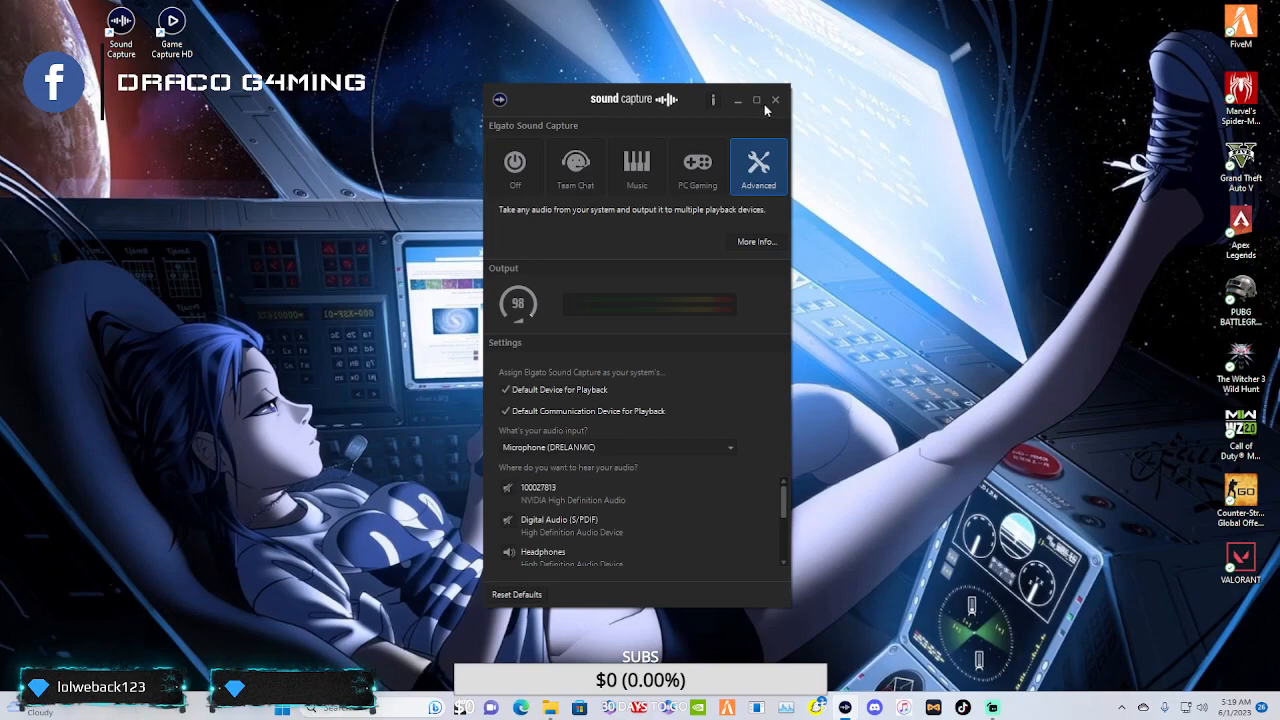
- Minimize Sound Capture and search for 'elgato' in Edge
left_click(775, 99)
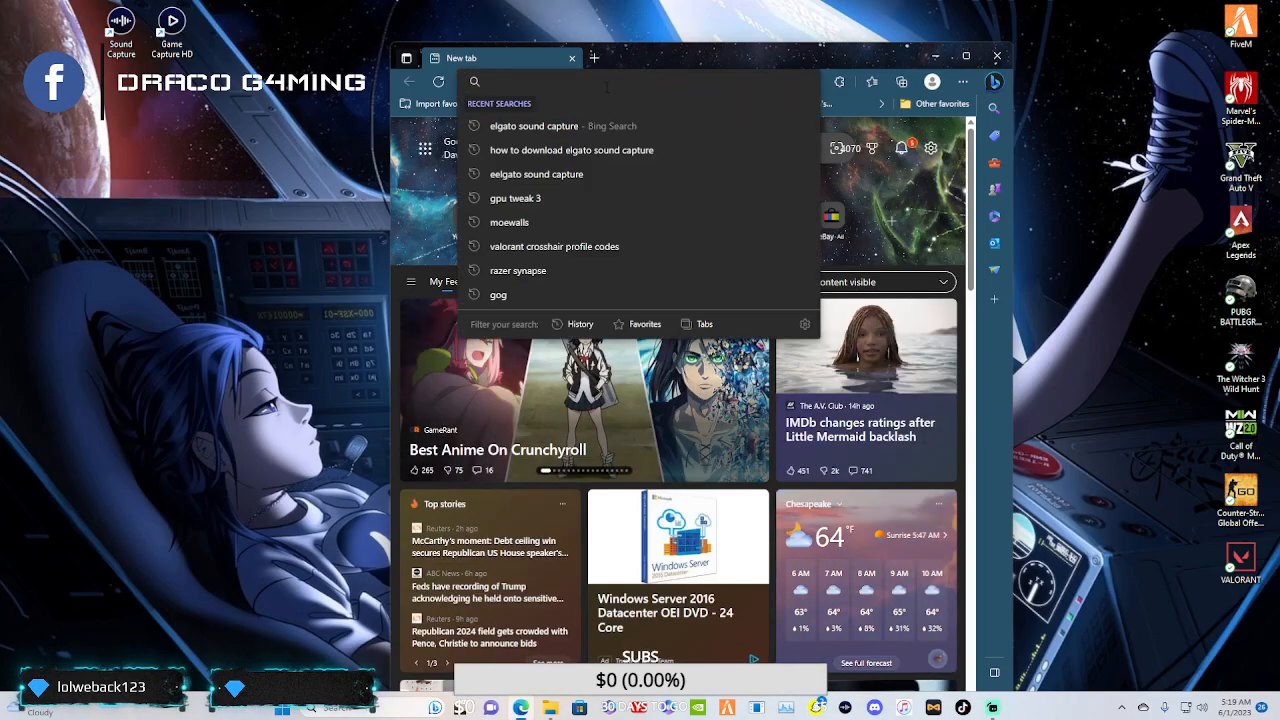
type("lgat")
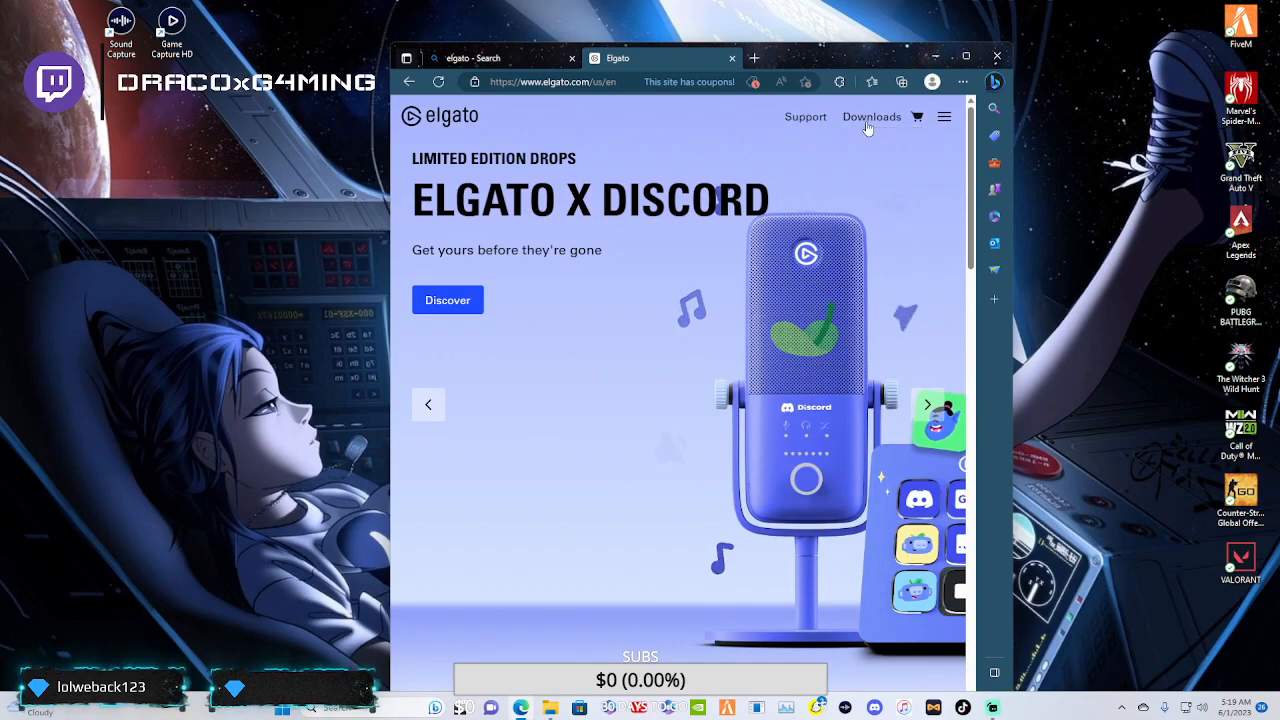
- Open Elgato's Windows downloads page and scroll past Wave Link, Audio Effects and Game Capture
left_click(871, 116)
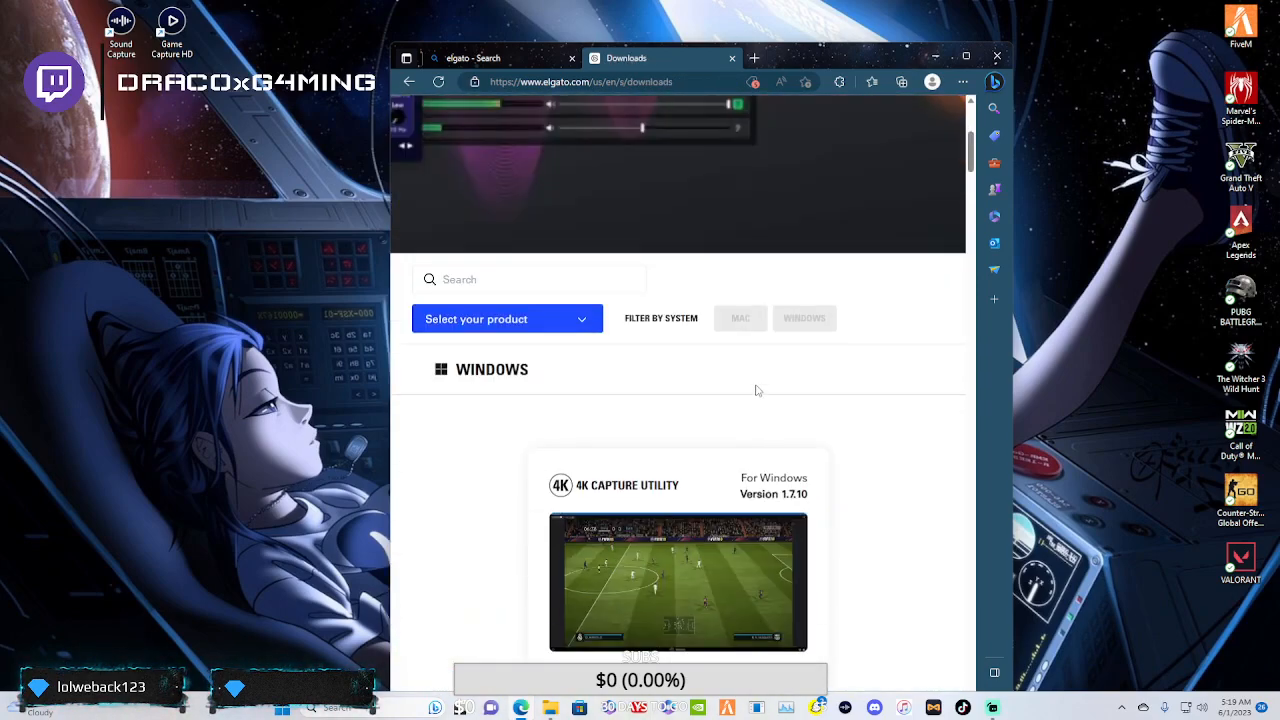
scroll("down", 3)
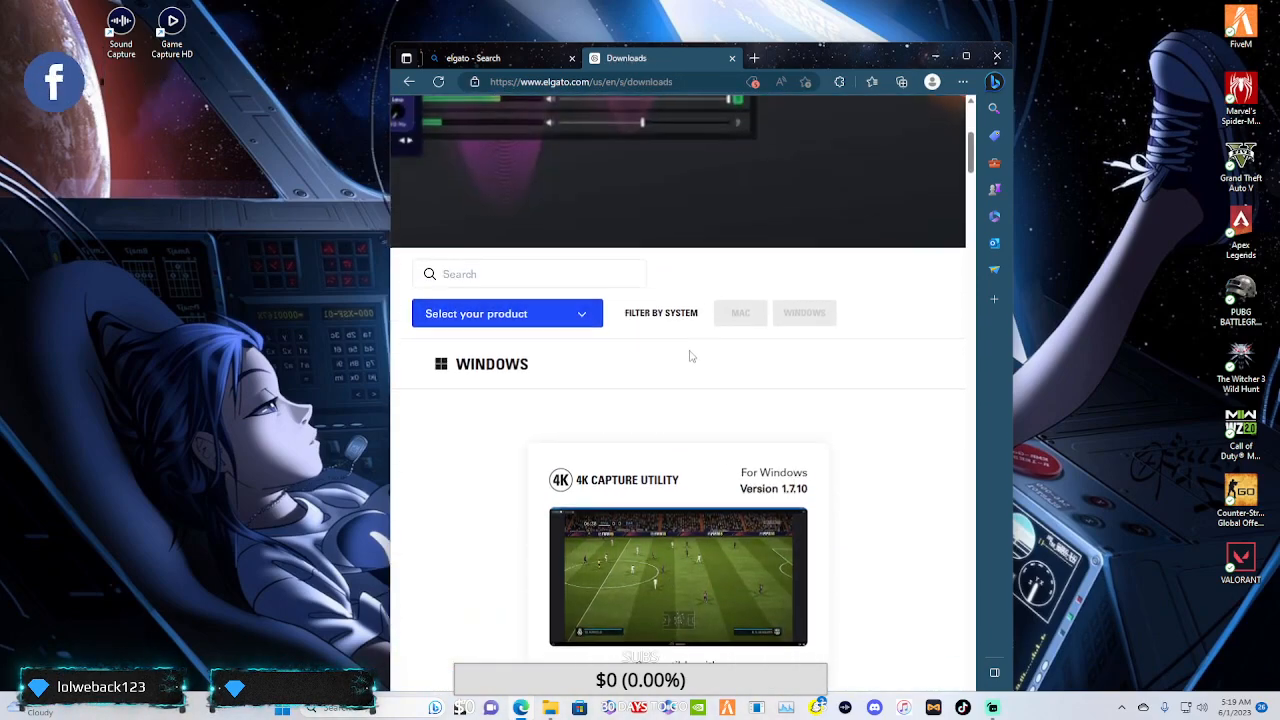
scroll("down", 3)
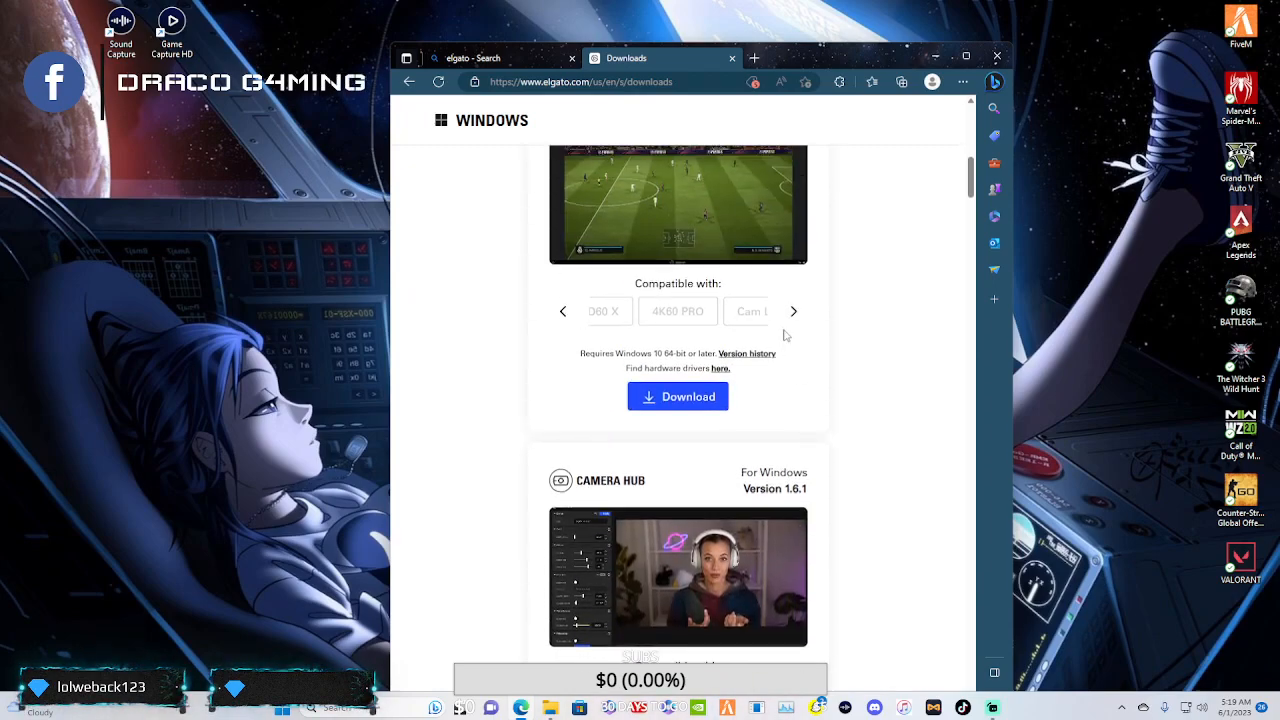
scroll("down", 3)
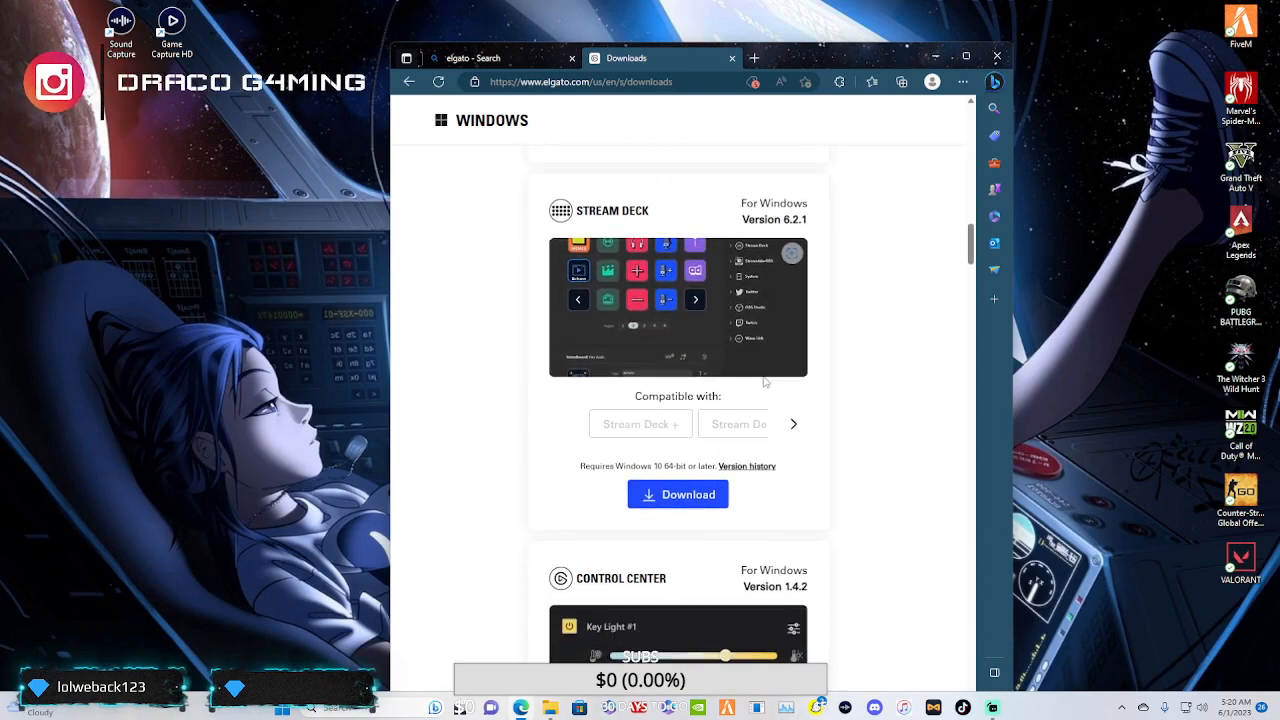
scroll("down", 3)
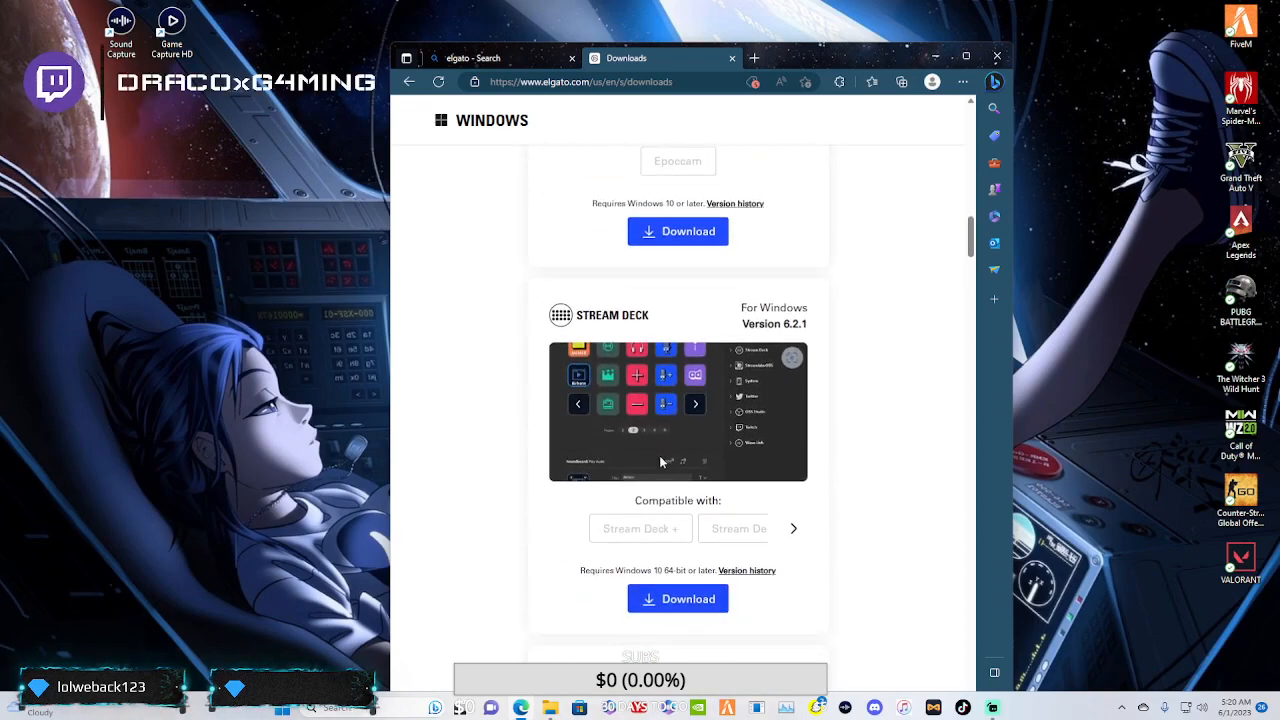
scroll("down", 3)
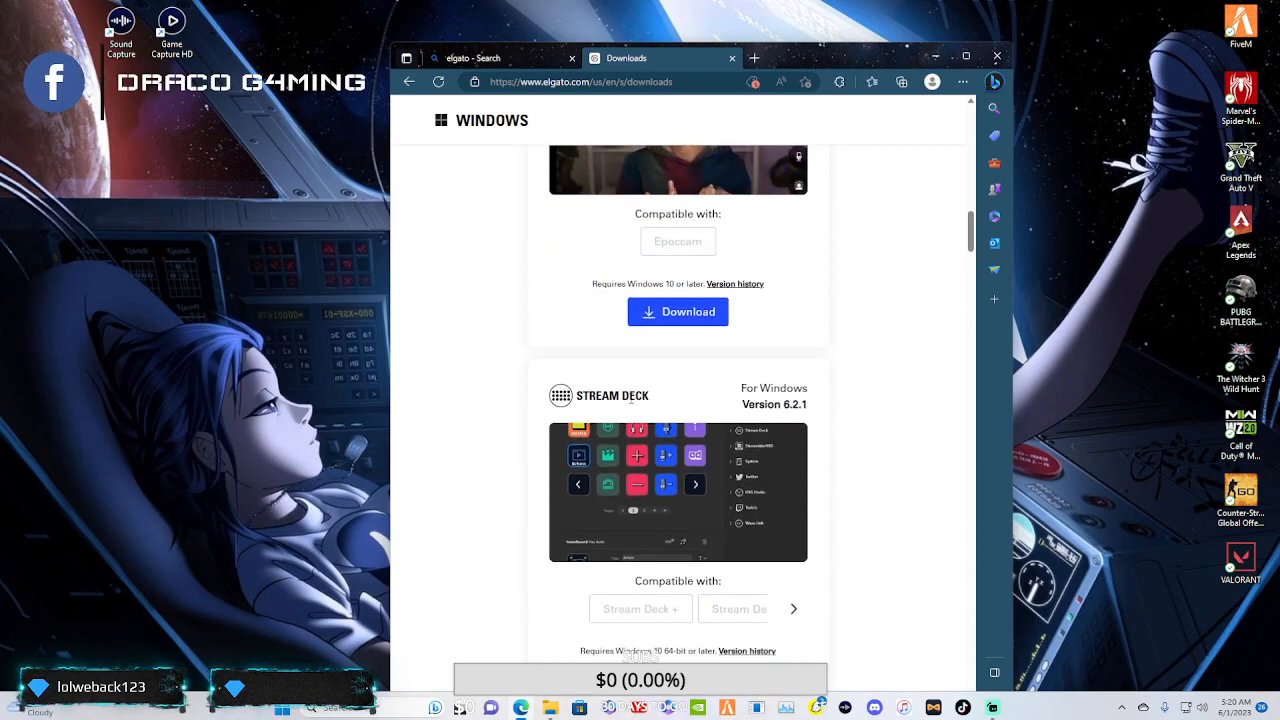
scroll("down", 3)
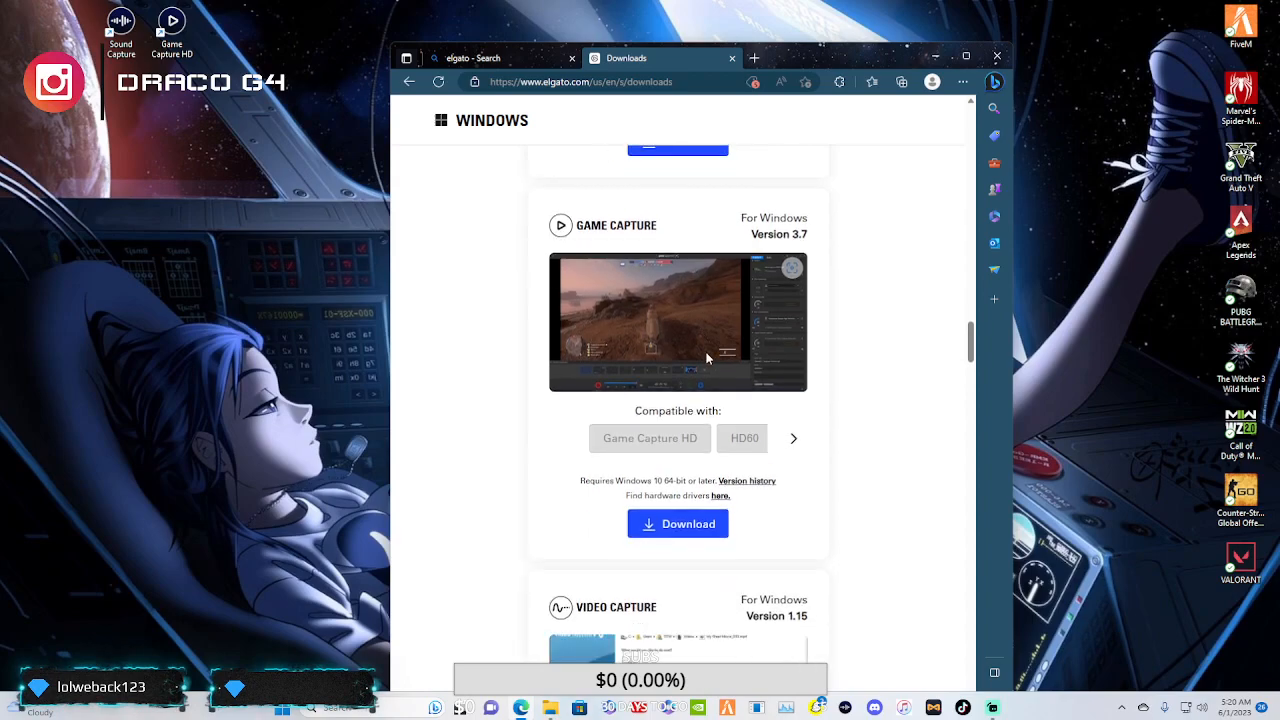
scroll("down", 3)
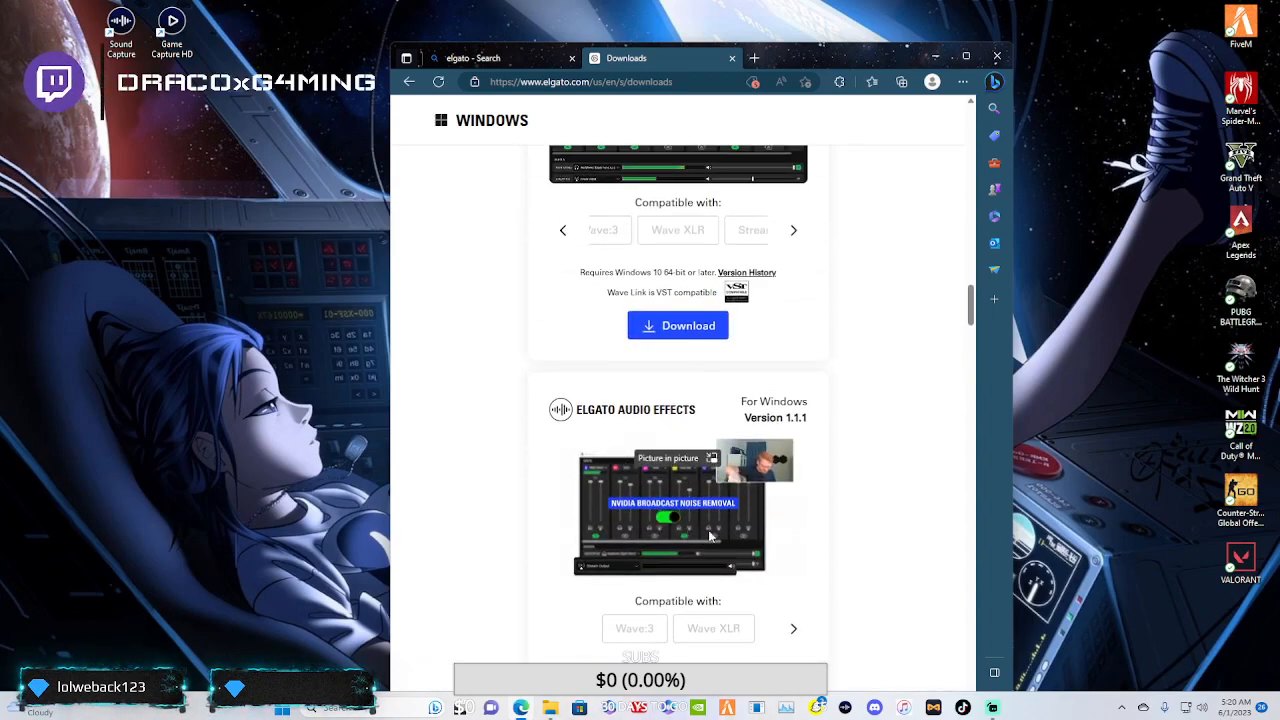
scroll("down", 3)
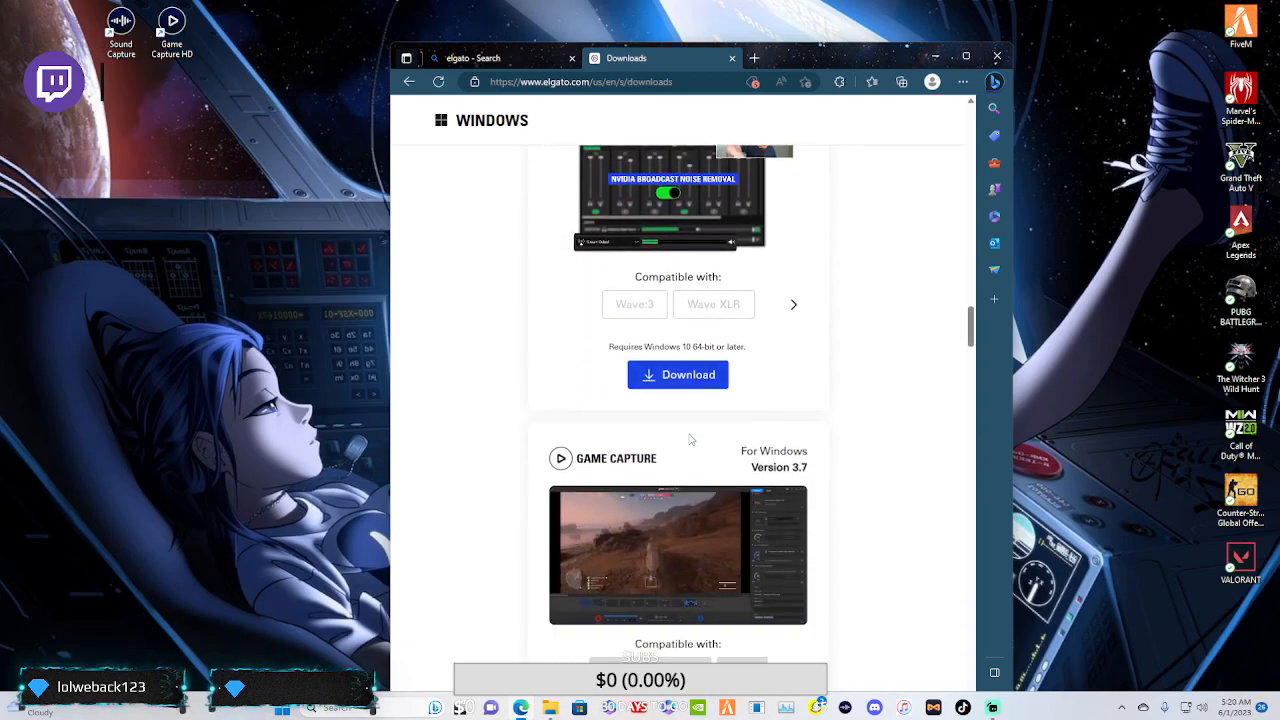
scroll("down", 3)
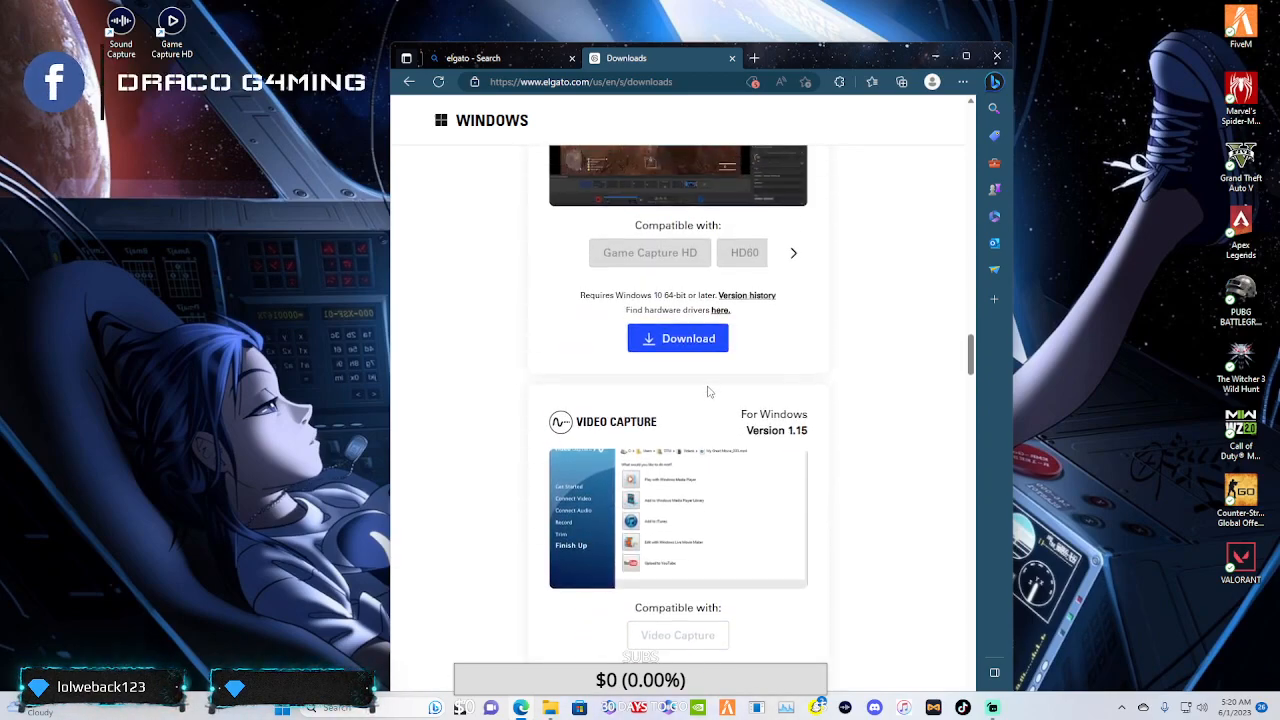
scroll("down", 3)
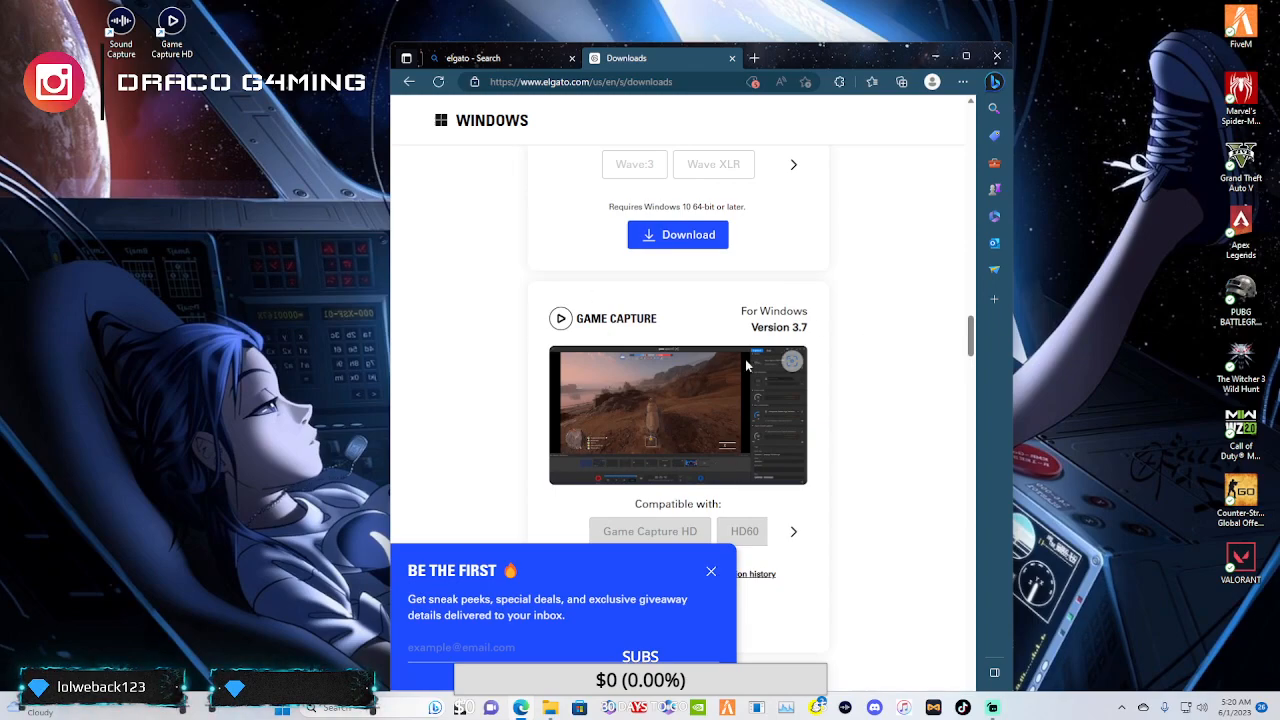
scroll("down", 3)
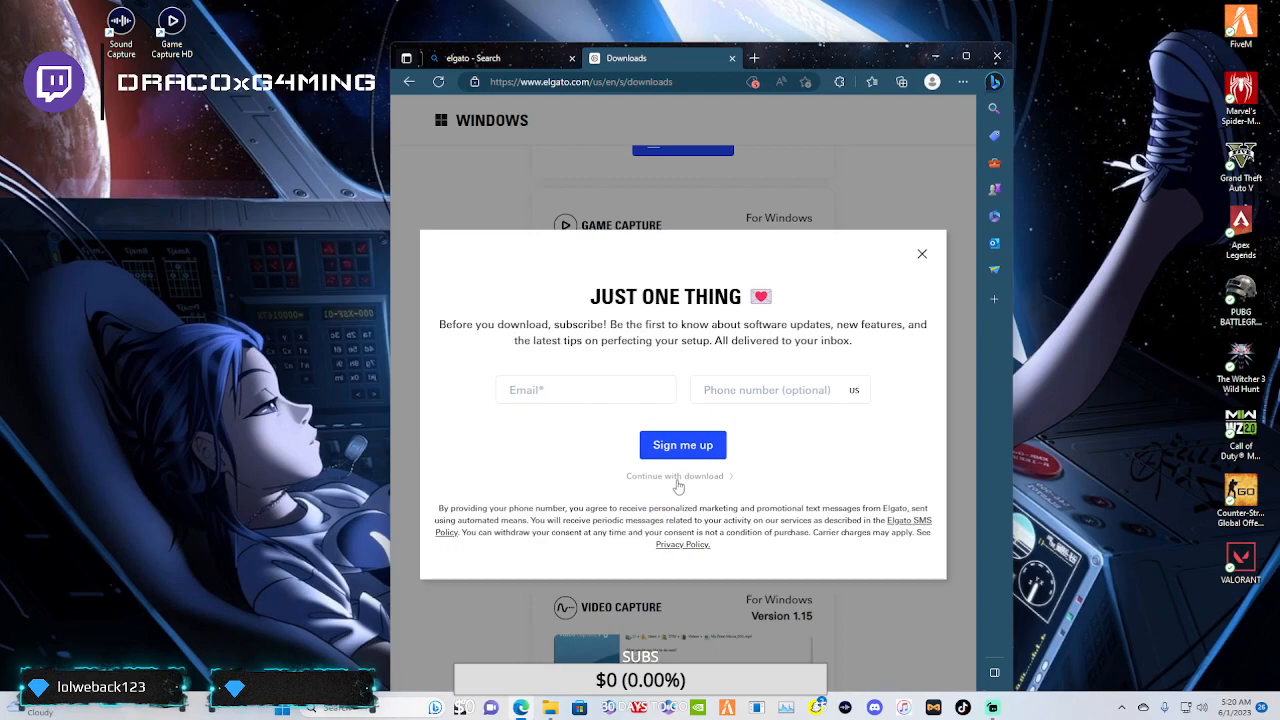
mouse_move(683, 444)
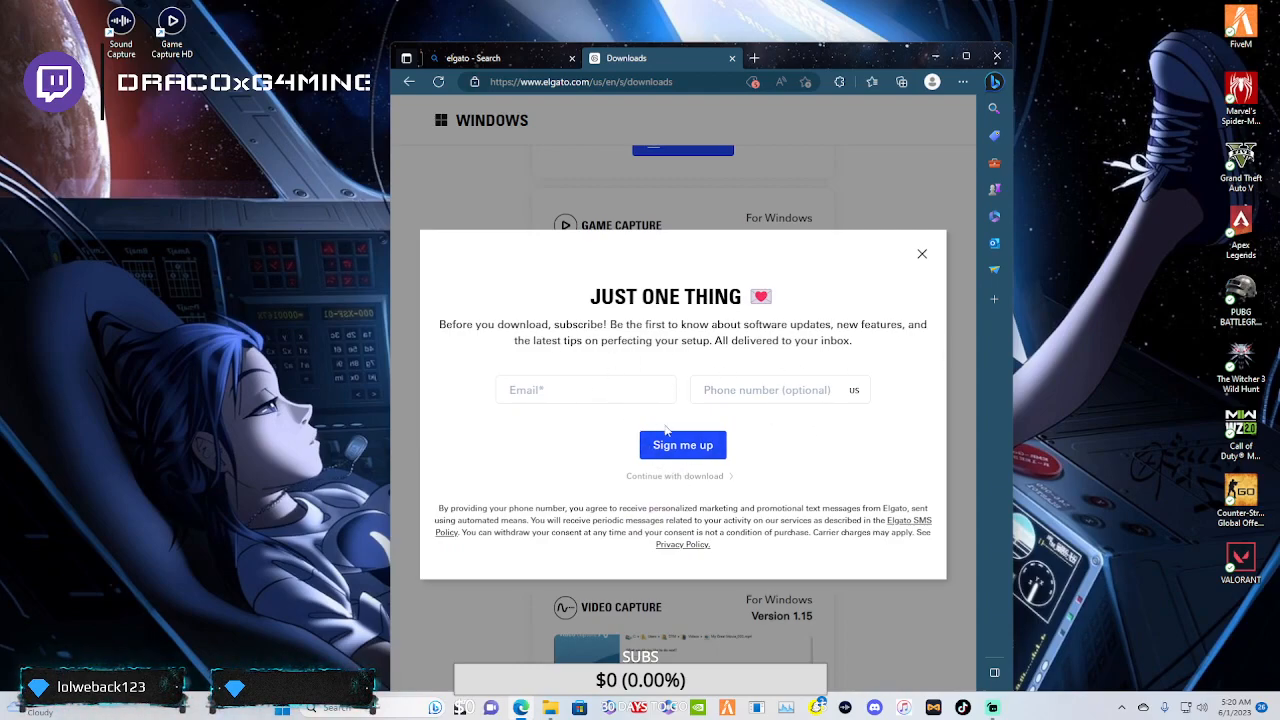
- Choose 'Continue with download' in the 'Just one thing' popup instead of signing up
left_click(678, 475)
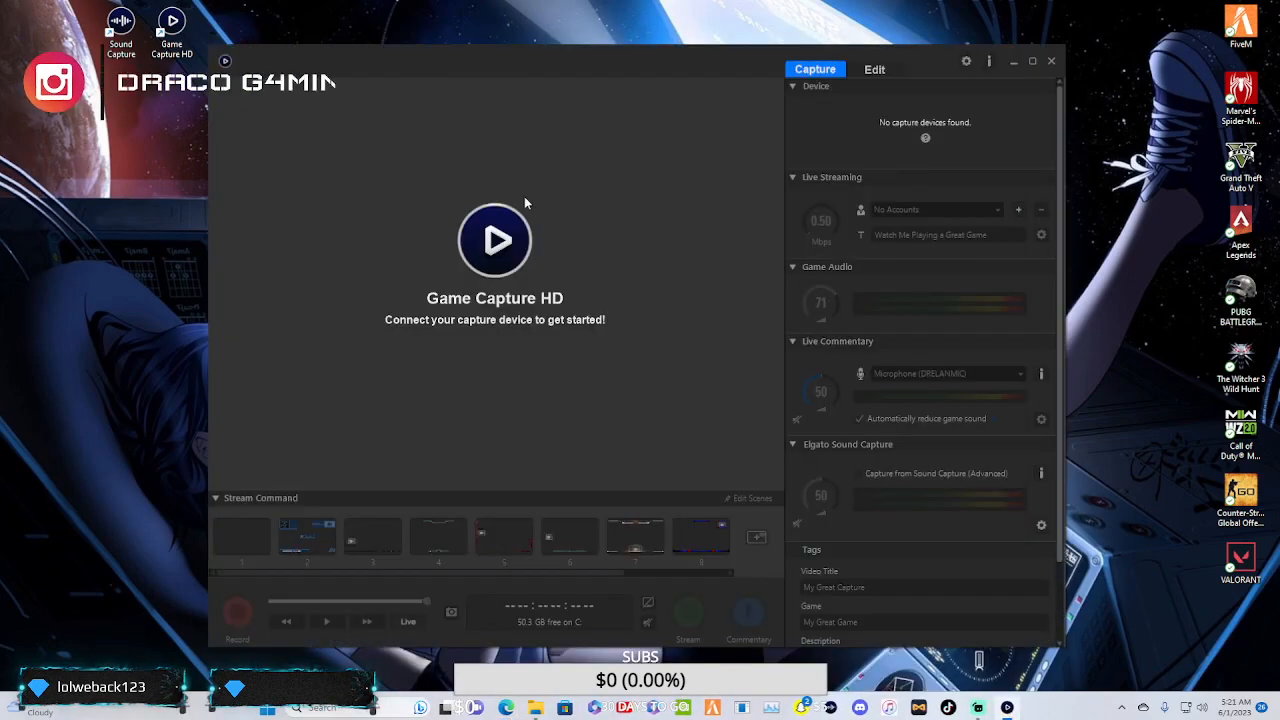
mouse_move(587, 184)
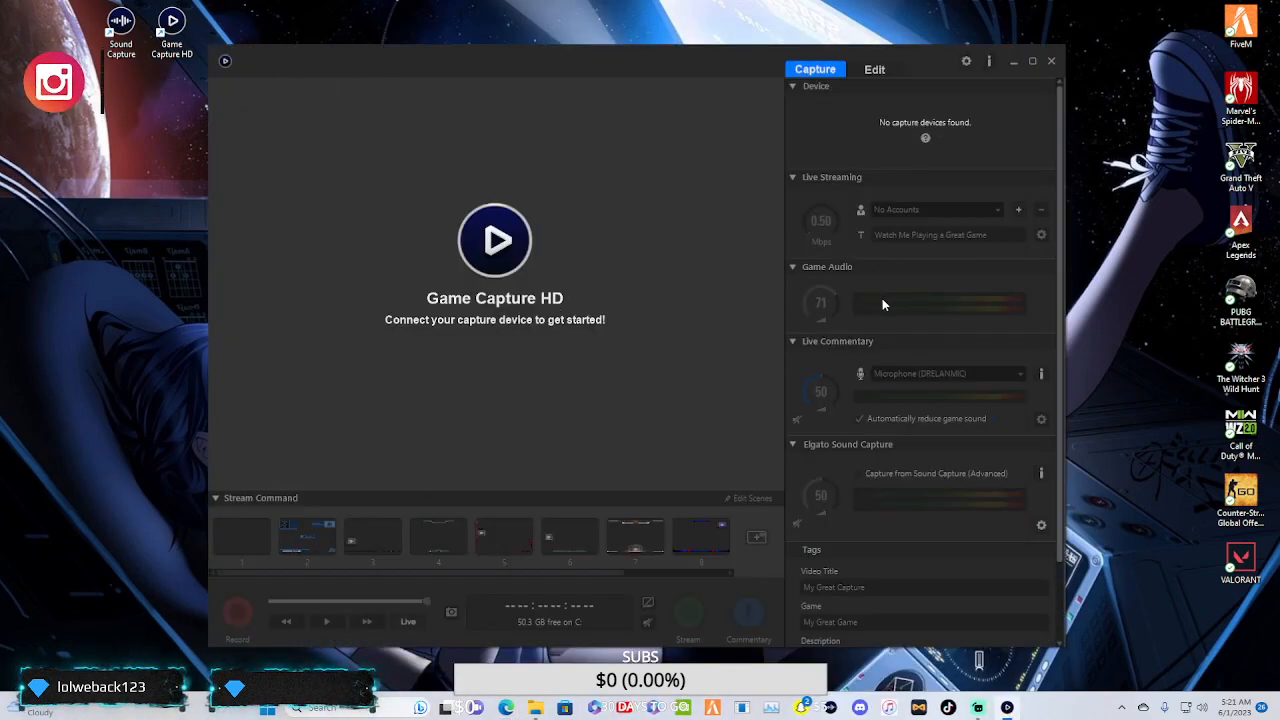
- Scroll the Game Capture HD capture settings down to the Tags section
scroll("down", 3)
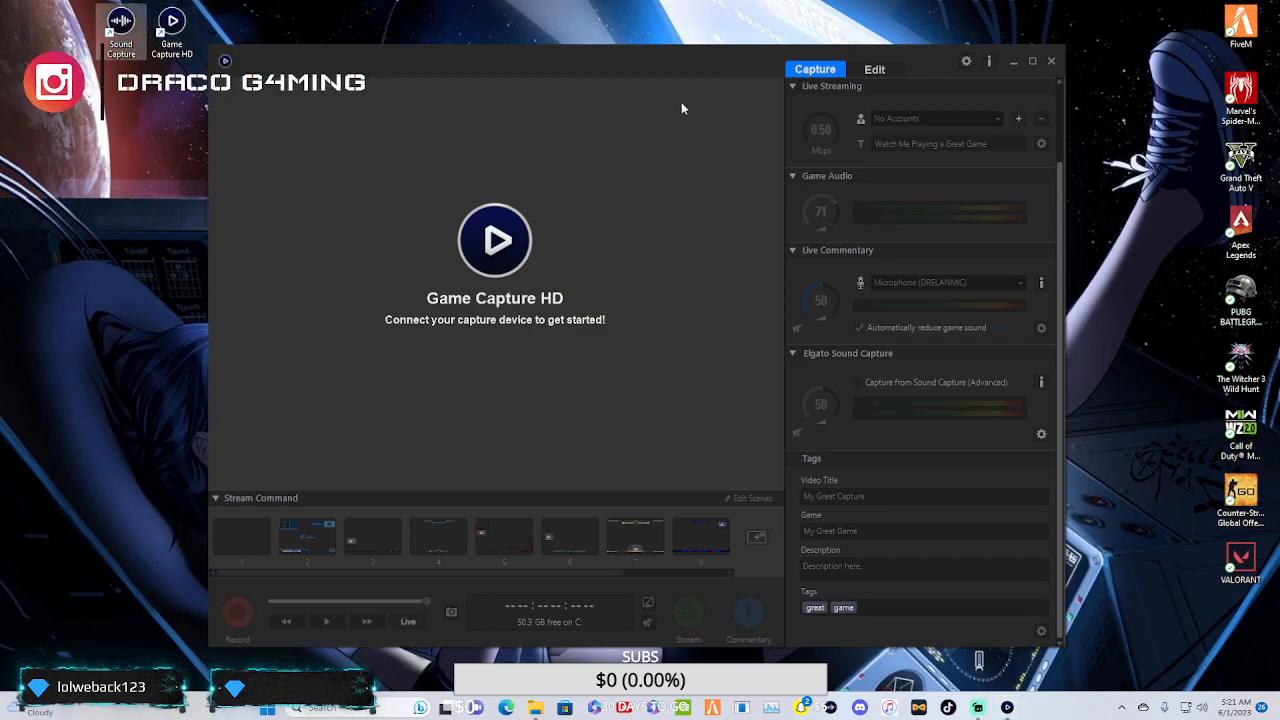
mouse_move(949, 186)
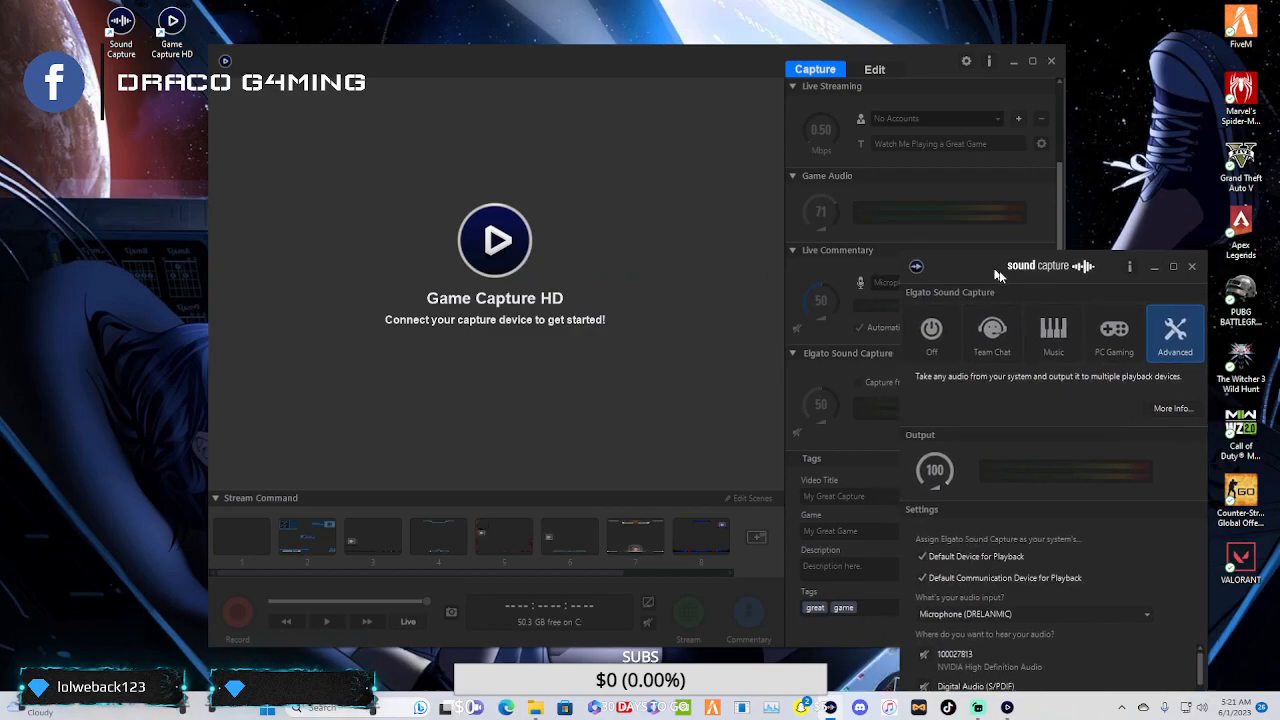
- Close the Sound Capture window and open the Sound Capture help guide from its section
left_click_drag(1037, 266, 580, 100)
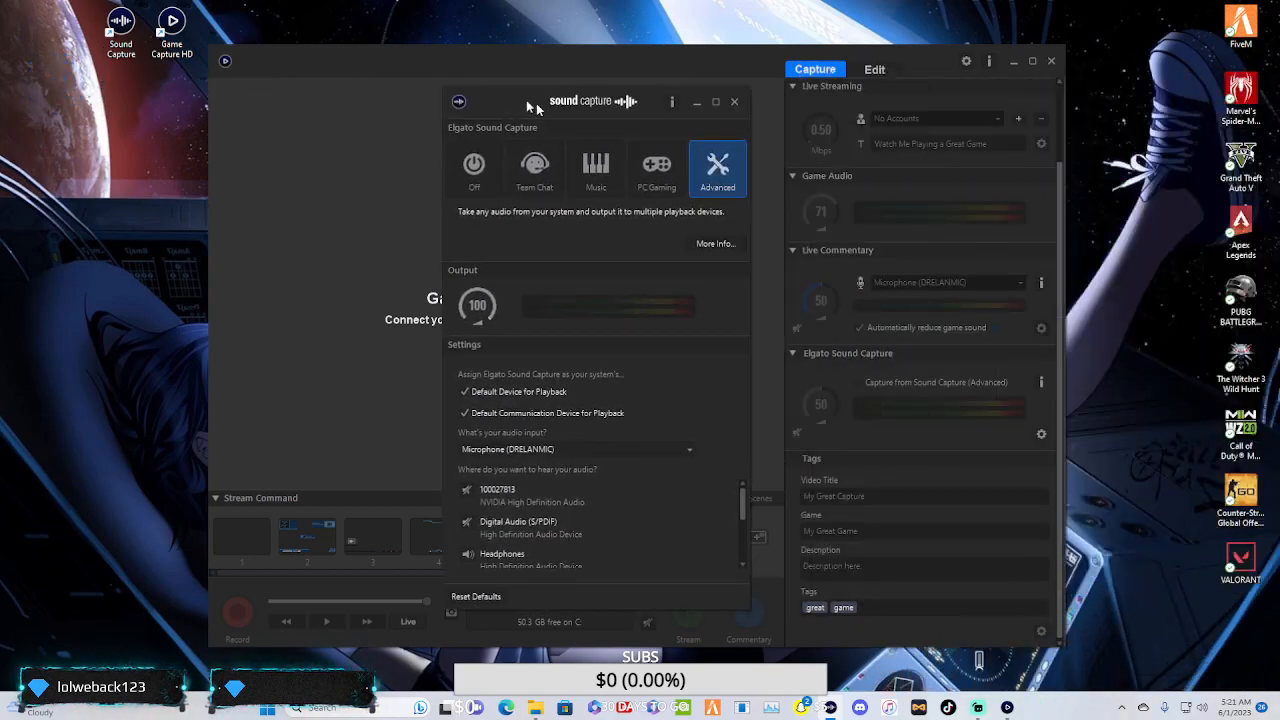
left_click(734, 101)
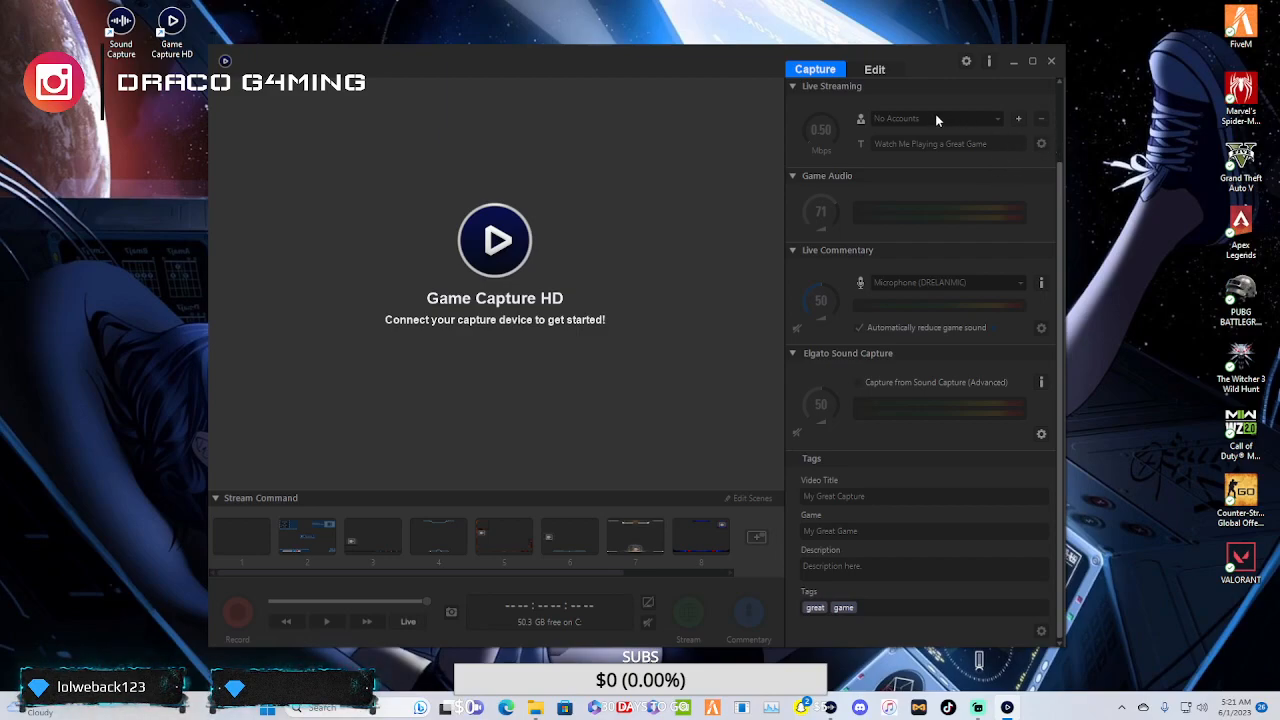
mouse_move(902, 469)
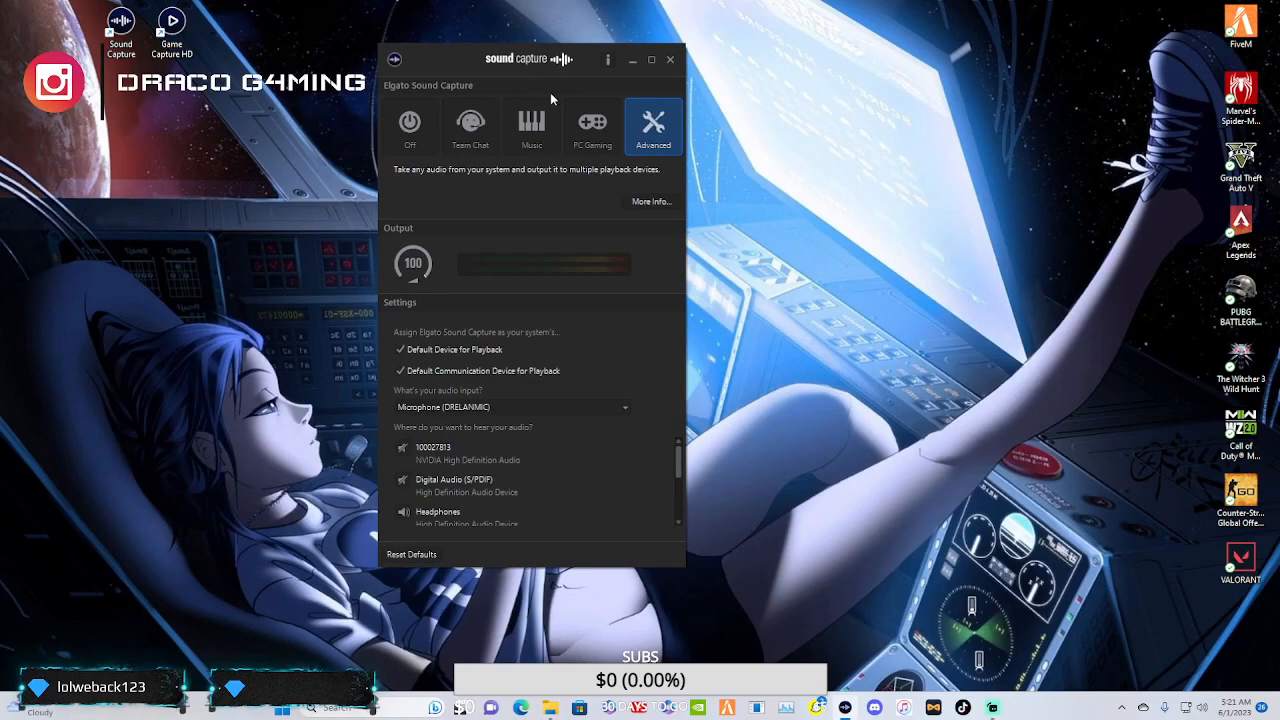
mouse_move(797, 377)
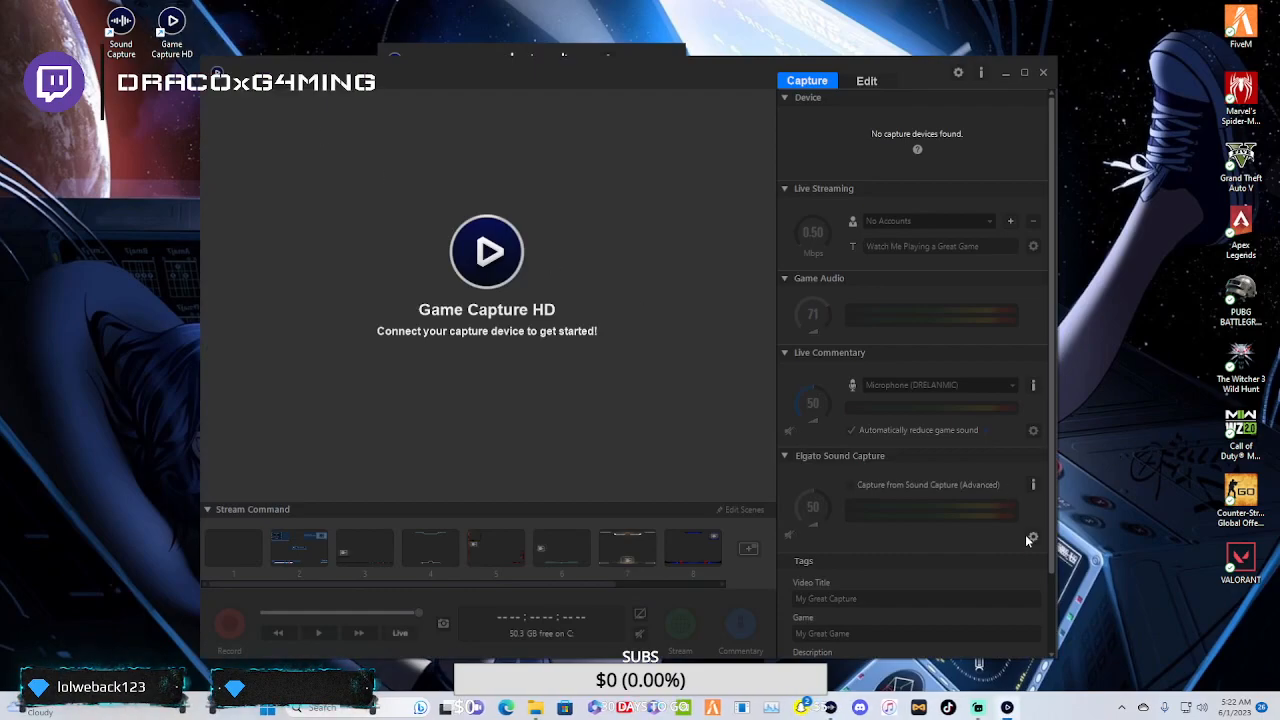
mouse_move(865, 460)
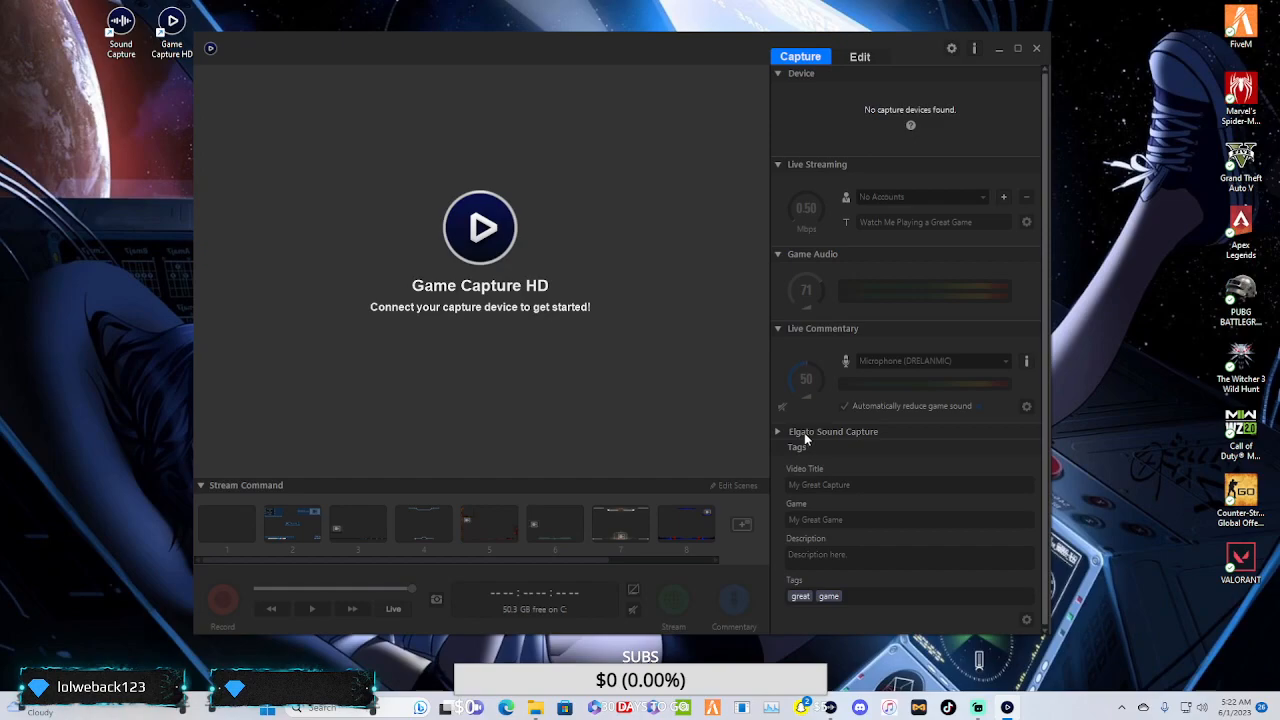
left_click(1026, 406)
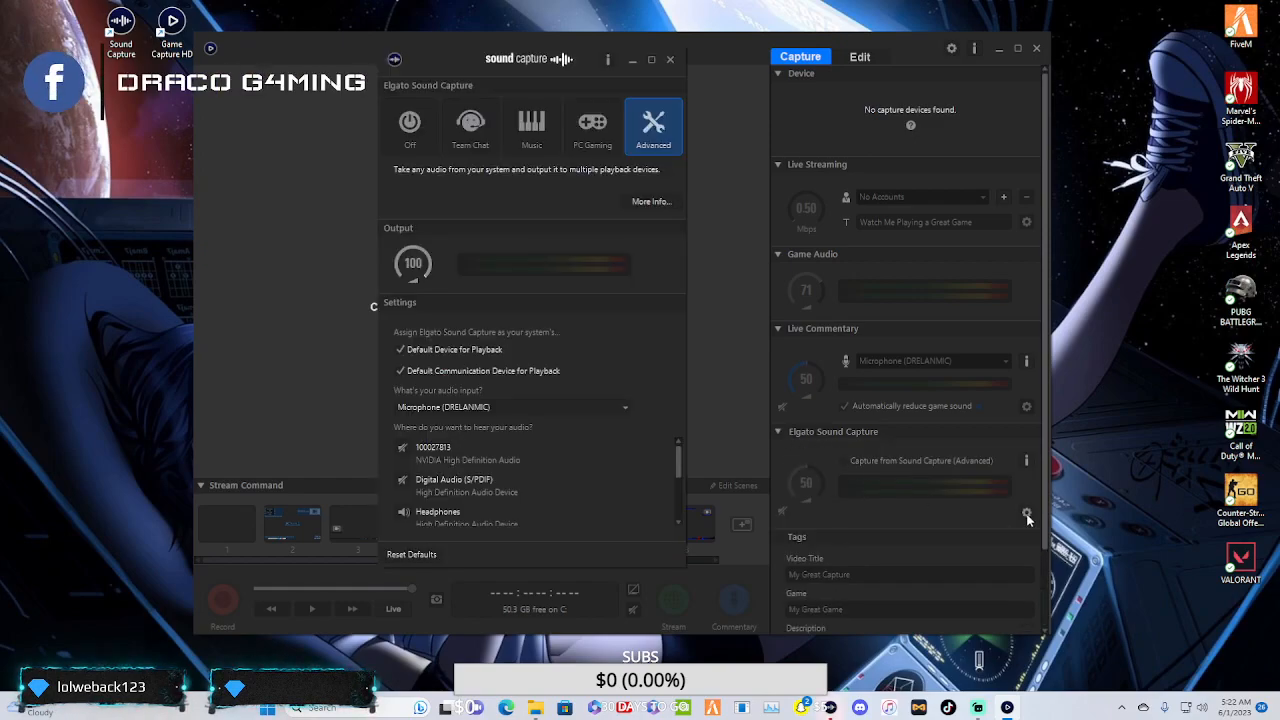
left_click(651, 201)
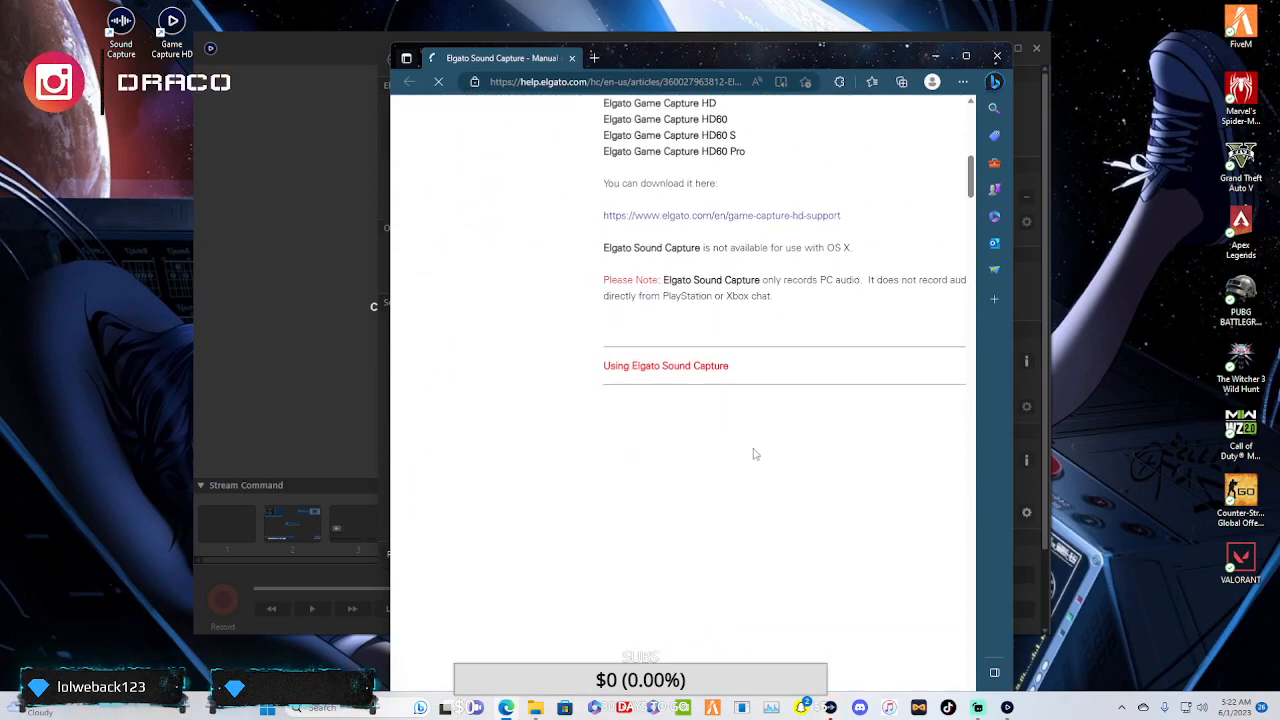
- Scroll the Elgato Sound Capture manual to the 'Using Elgato Sound Capture' launch instructions
scroll("up", 3)
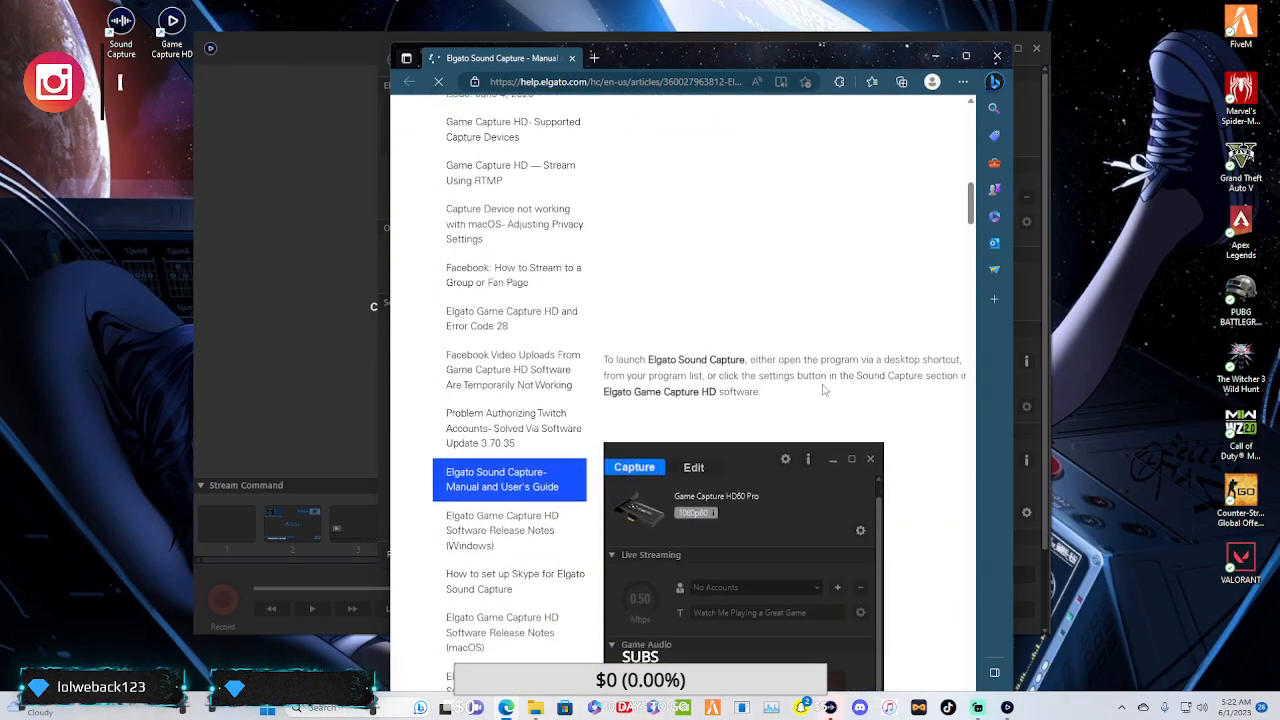
scroll("down", 3)
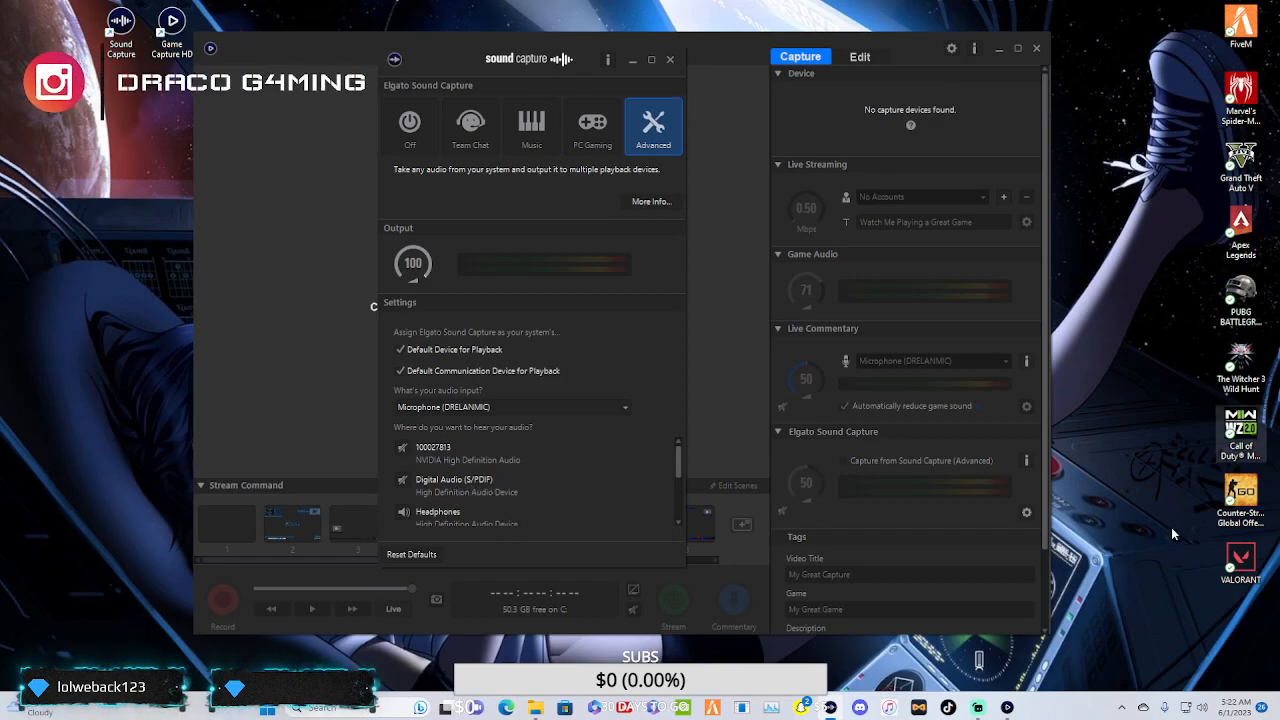
mouse_move(1190, 657)
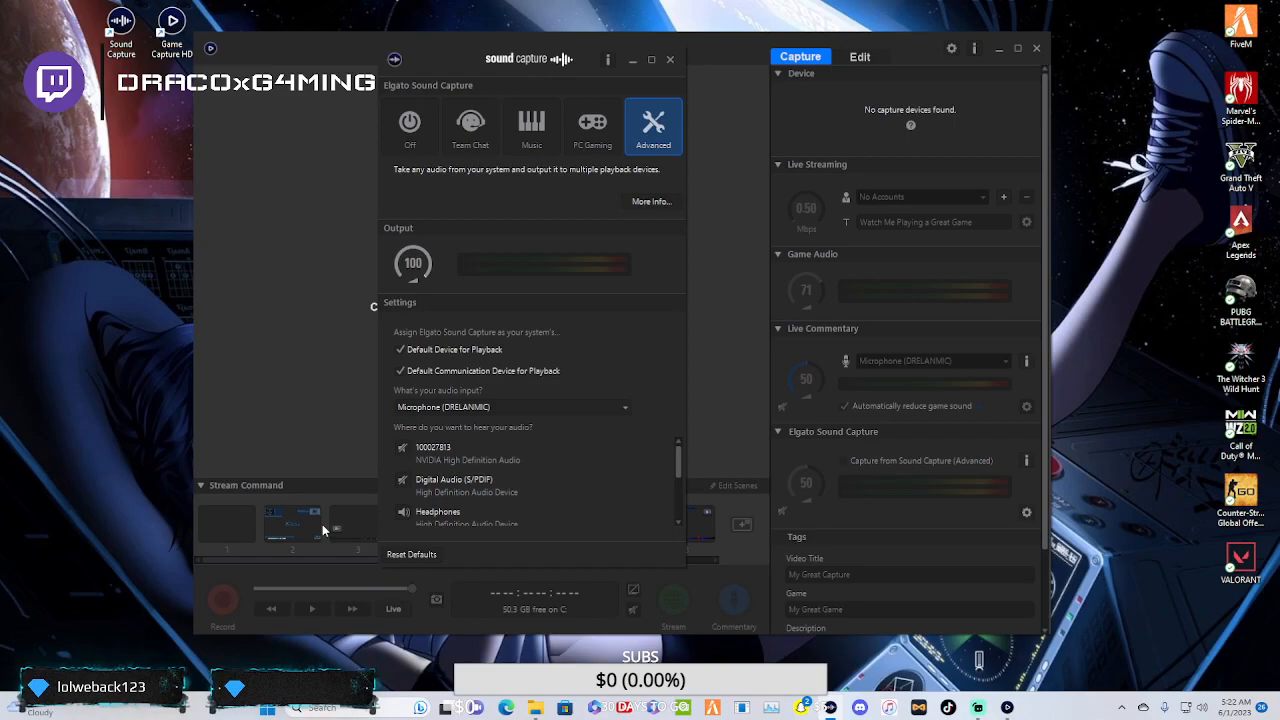
mouse_move(722, 430)
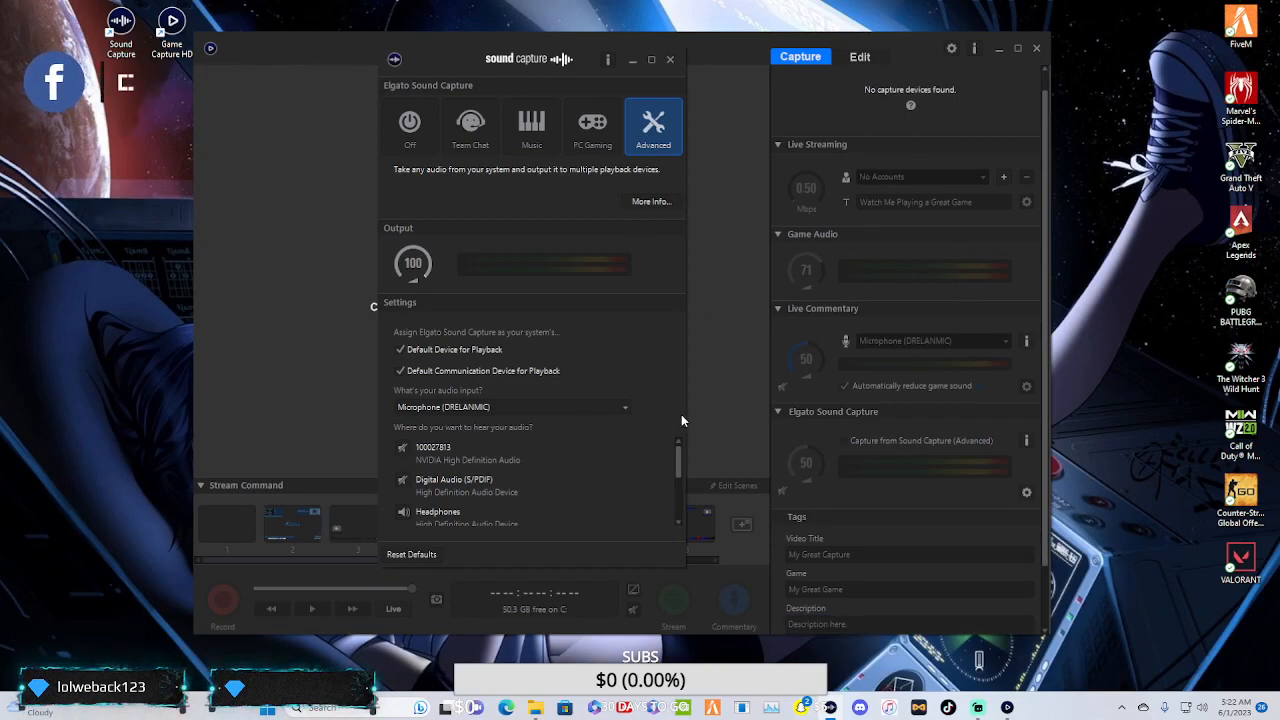
scroll("down", 3)
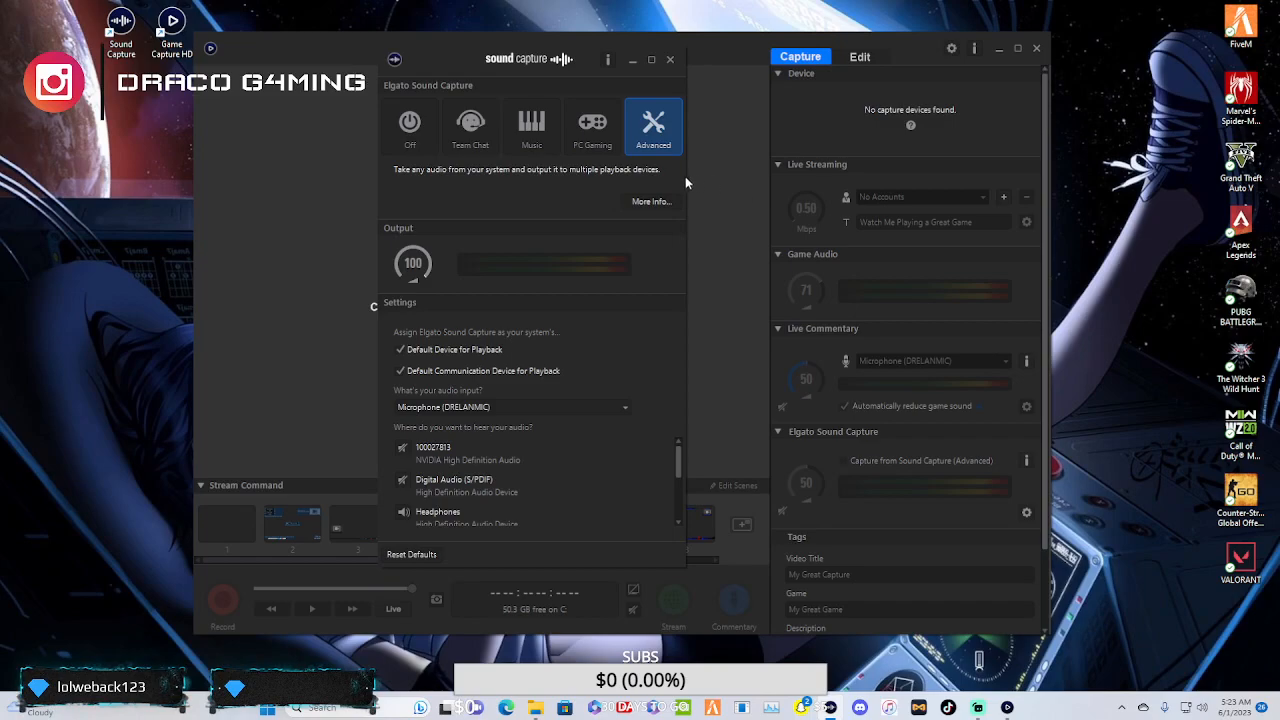
mouse_move(630, 478)
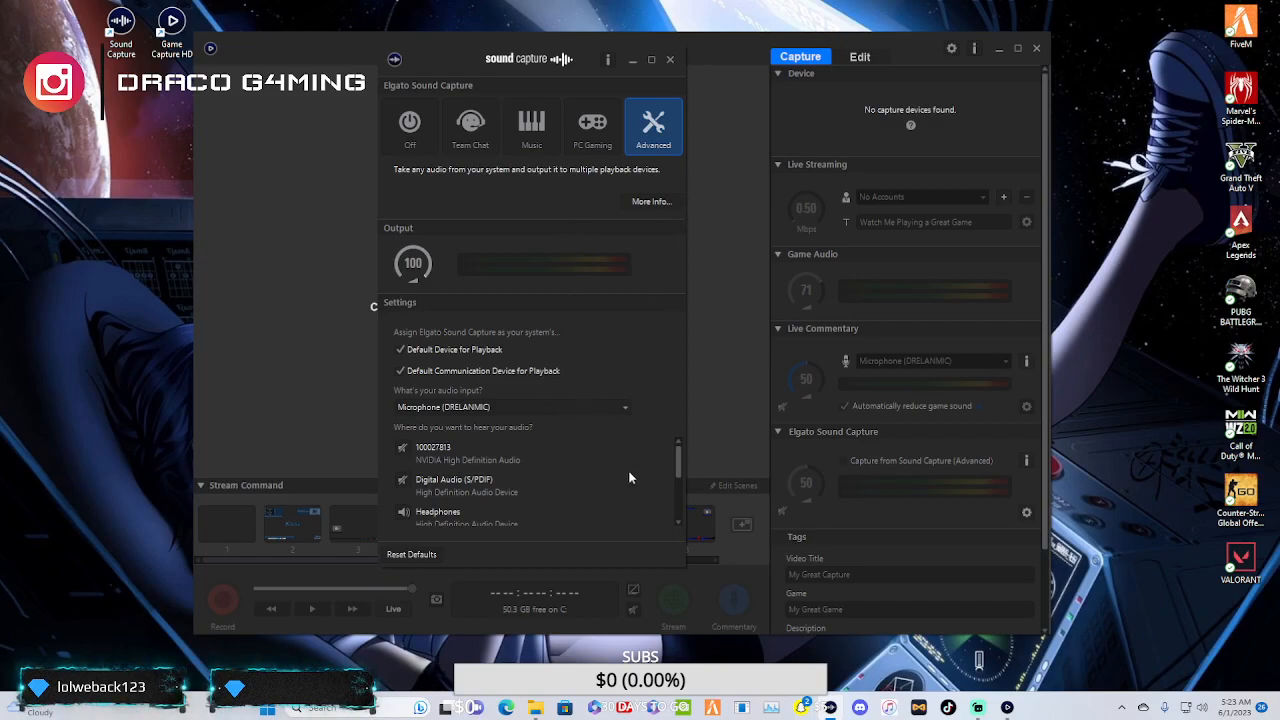
mouse_move(455, 418)
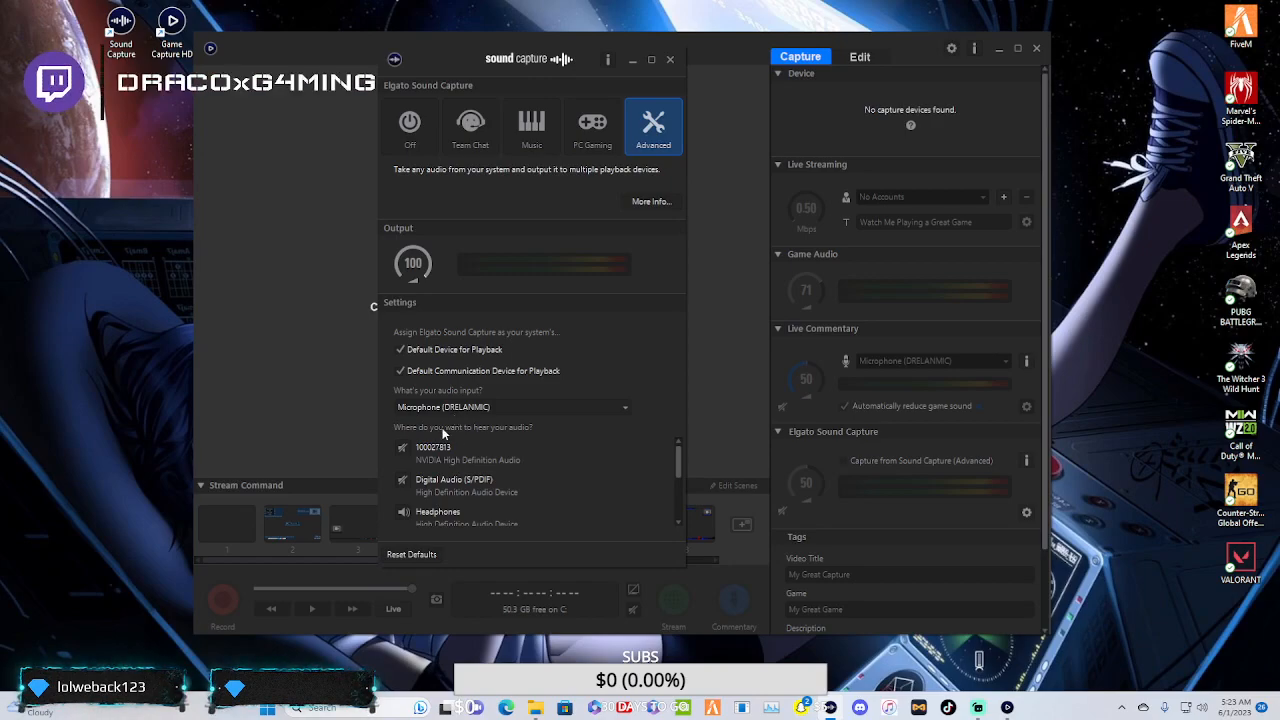
mouse_move(41, 277)
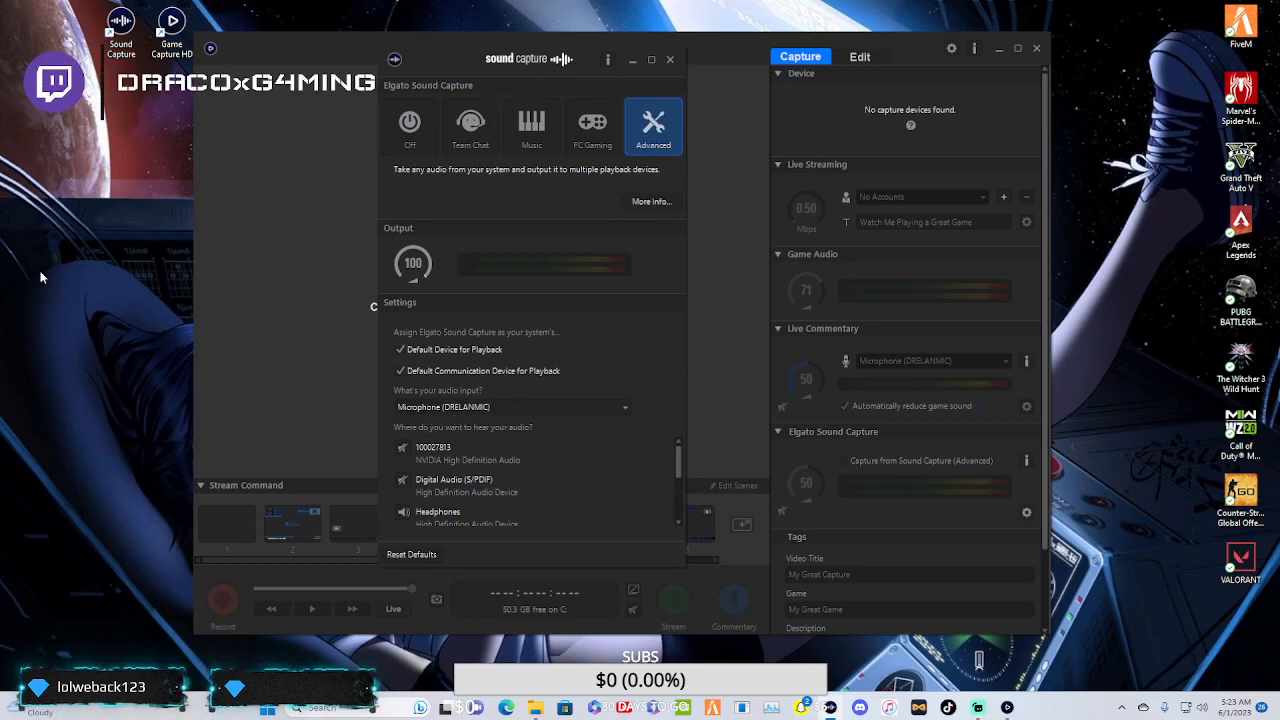